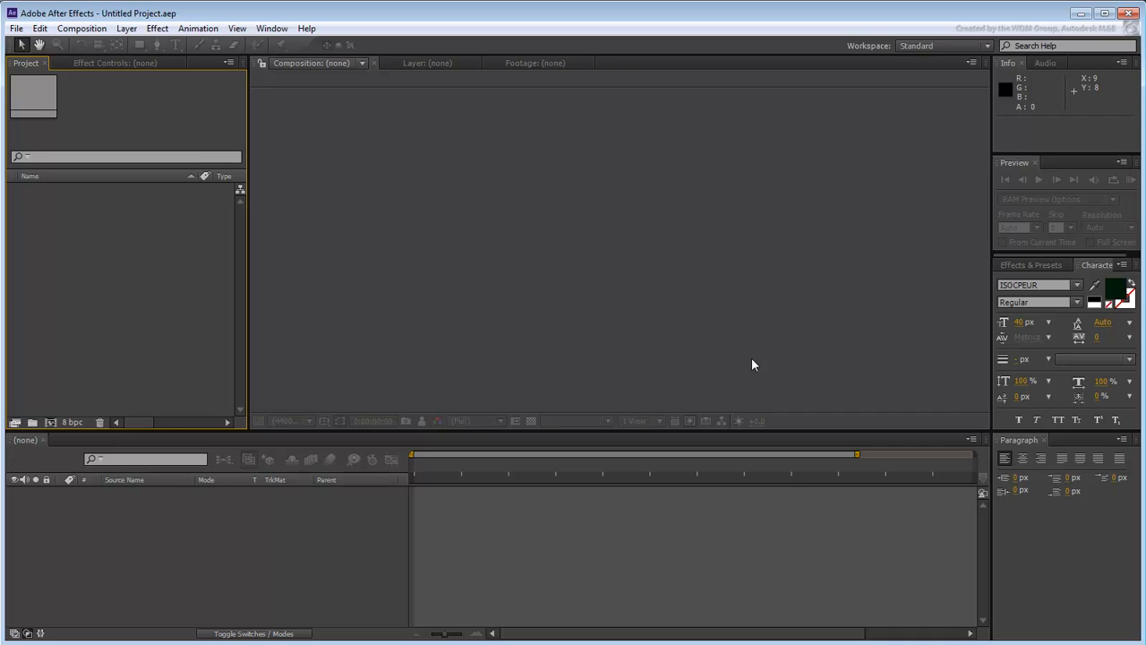
pyautogui.moveTo(533, 242)
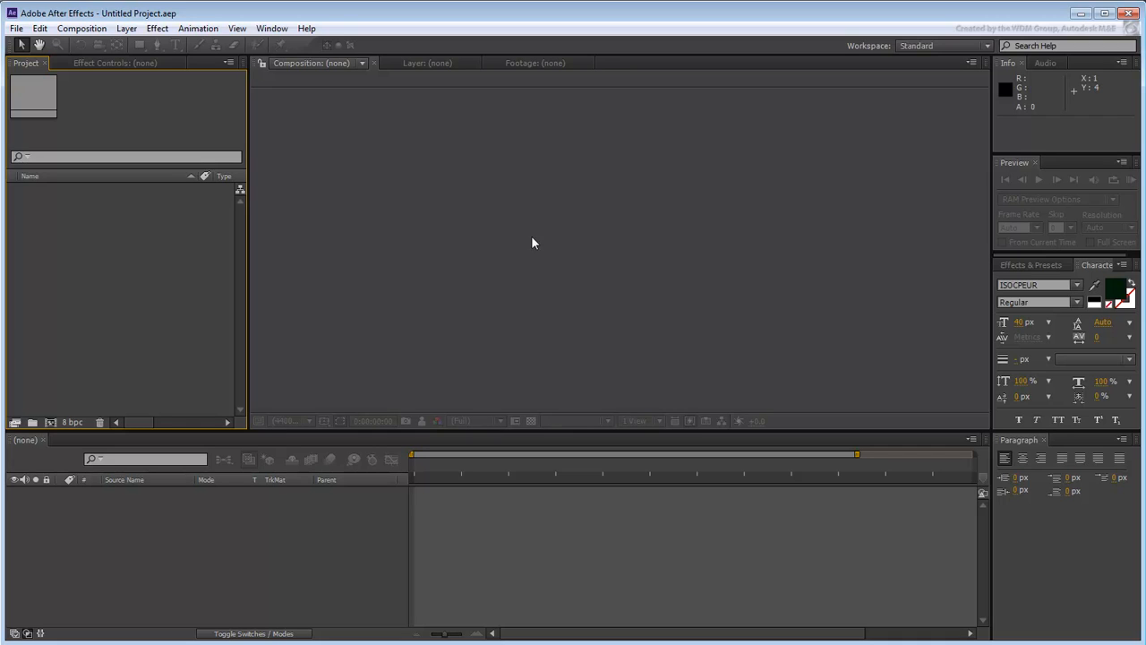
# Step: Open the File menu in the empty untitled project
pyautogui.click(15, 28)
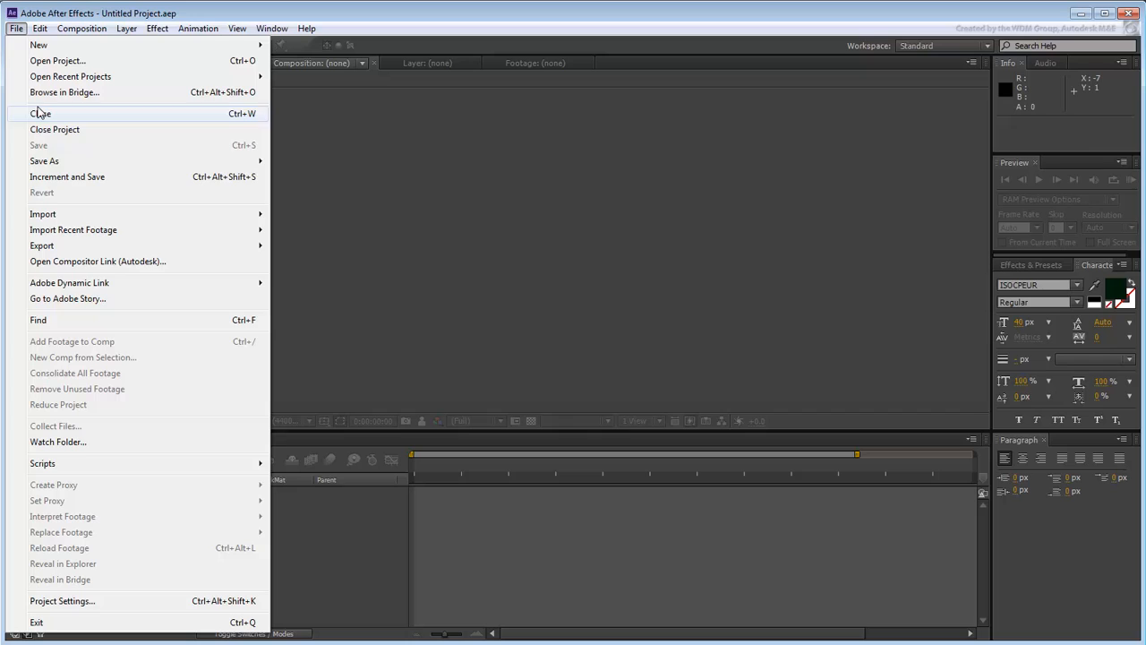
pyautogui.moveTo(219, 261)
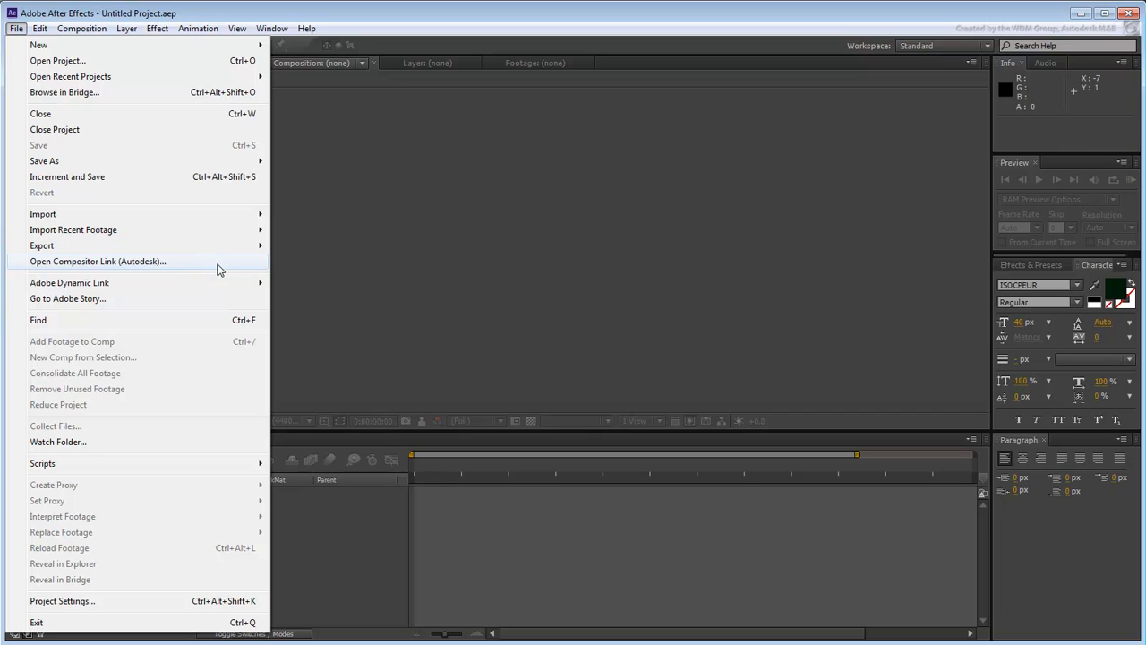
# Step: Create a compositor link to Vault Scene.sof via Open Compositor Link settings
pyautogui.click(98, 260)
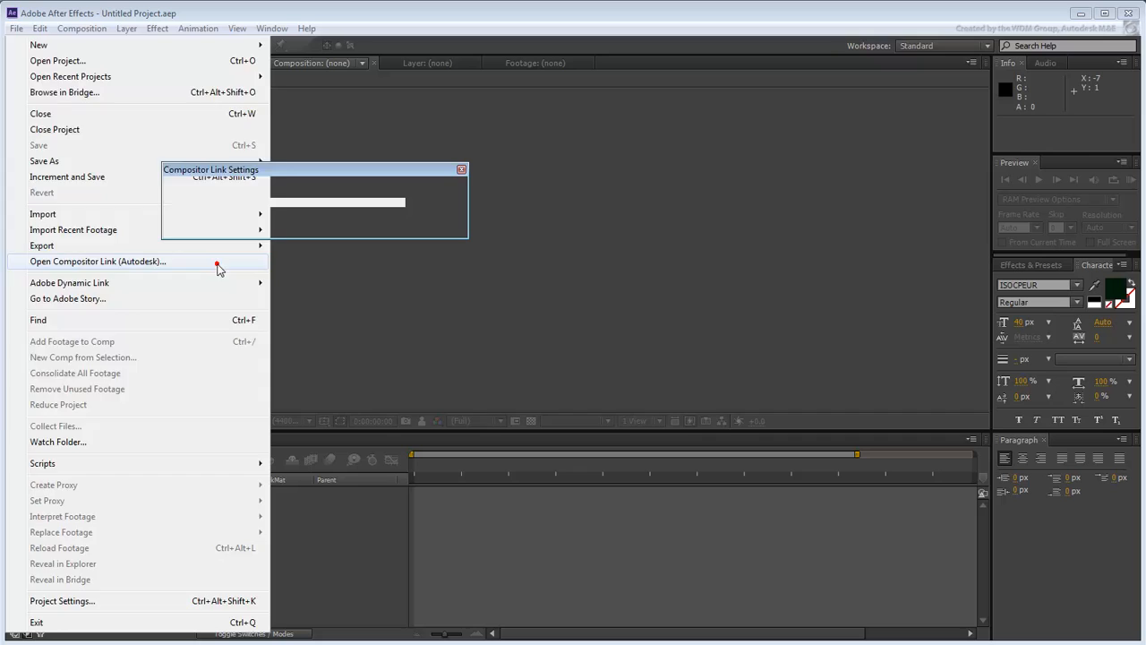
pyautogui.click(97, 261)
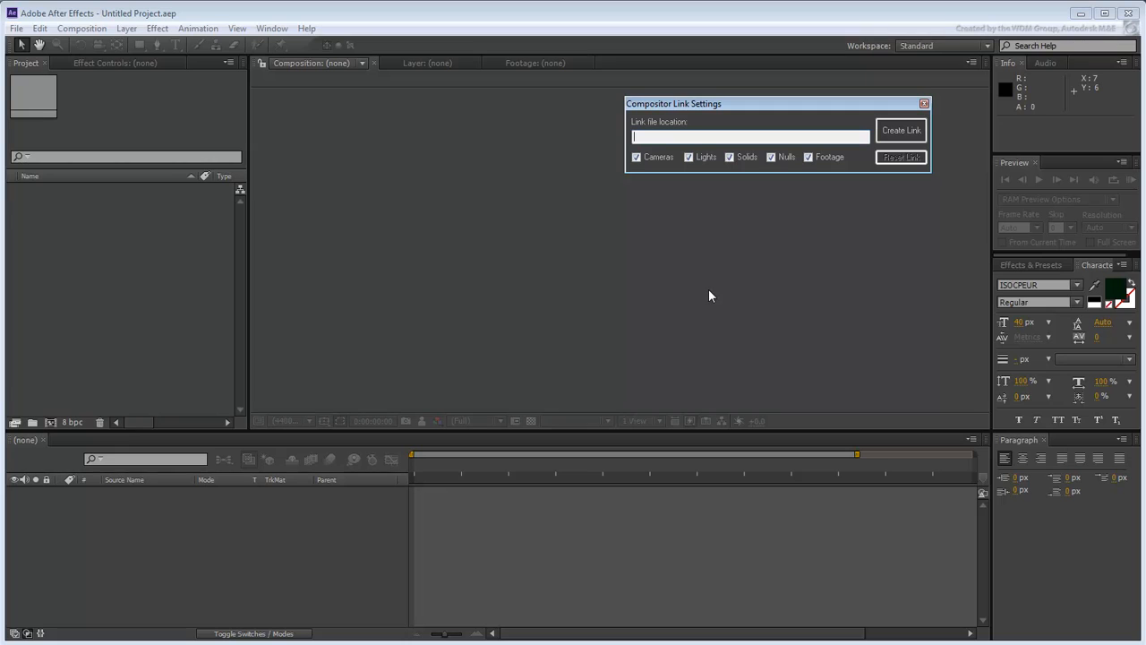
pyautogui.click(770, 157)
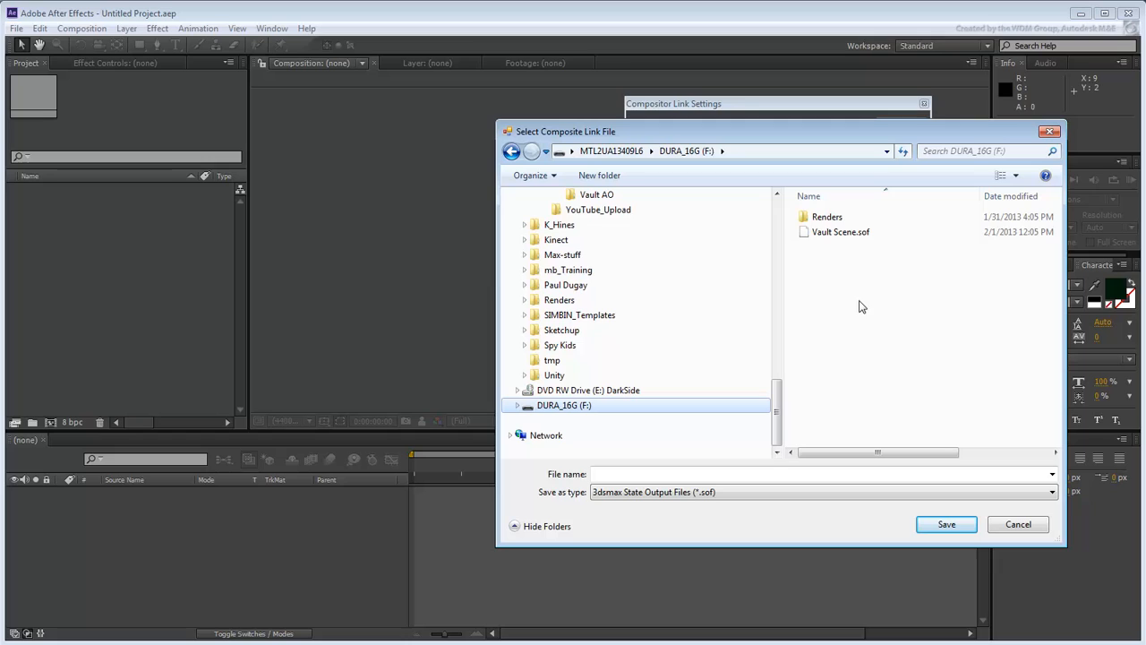
pyautogui.click(840, 231)
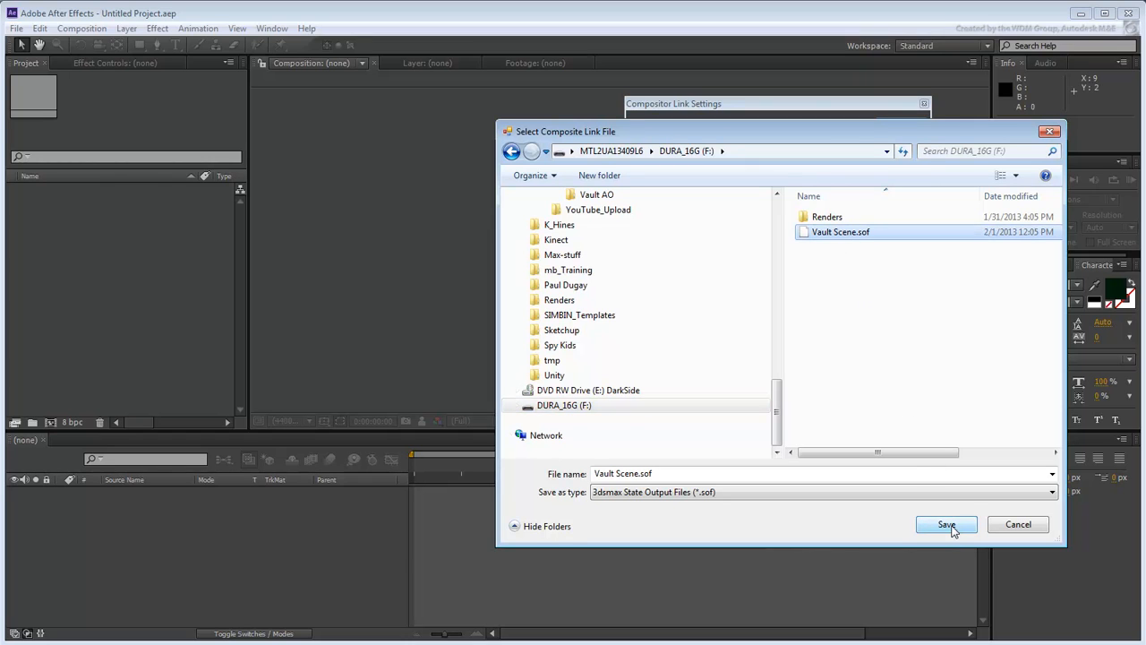
pyautogui.click(946, 524)
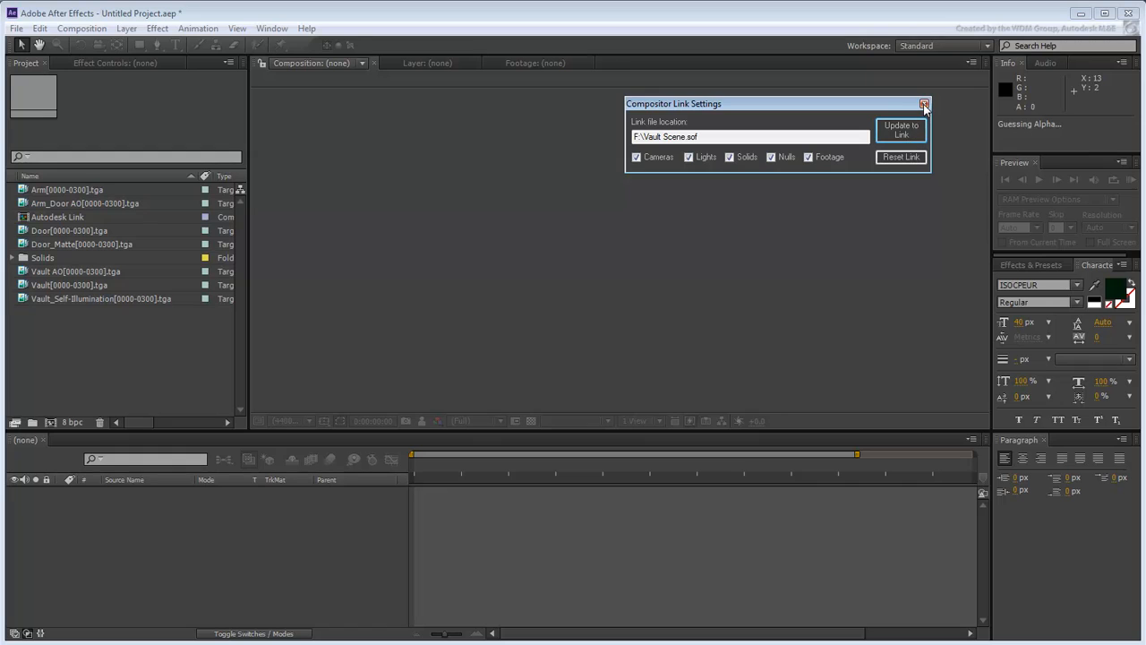
# Step: Close the link settings window and open the Autodesk Link composition
pyautogui.click(924, 103)
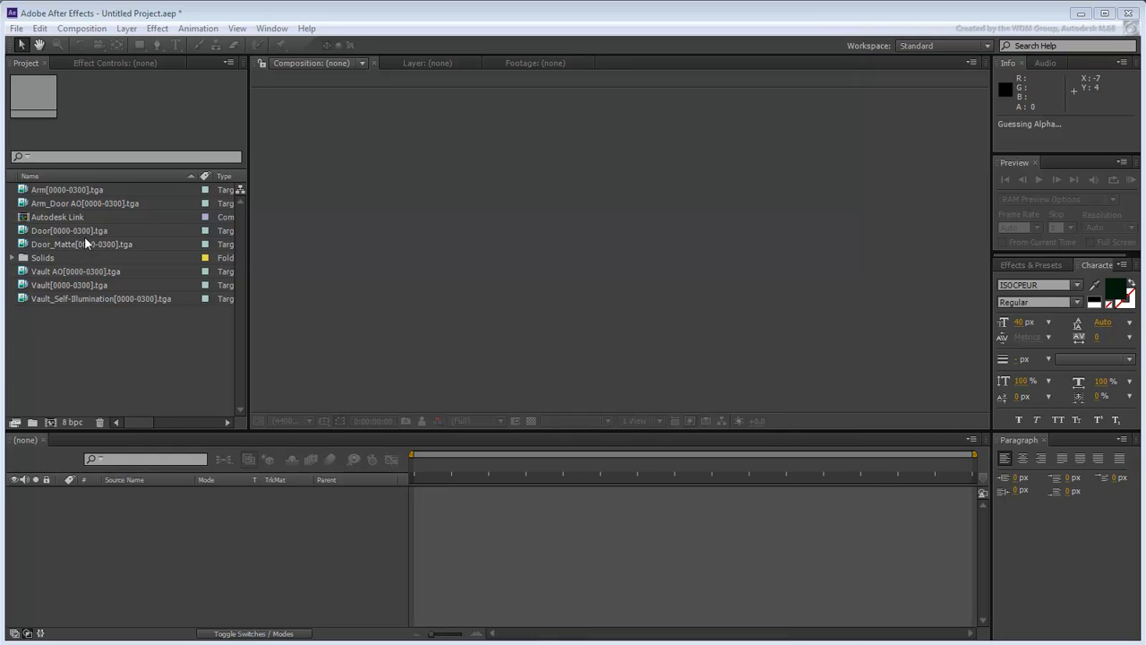
pyautogui.click(57, 217)
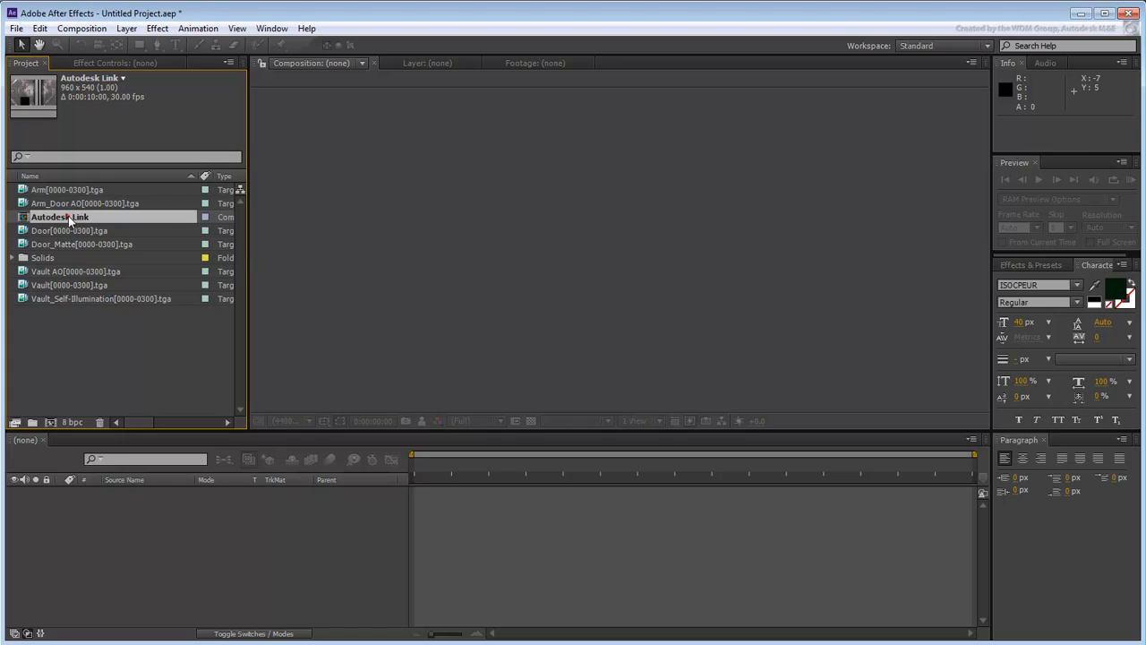
pyautogui.doubleClick(60, 216)
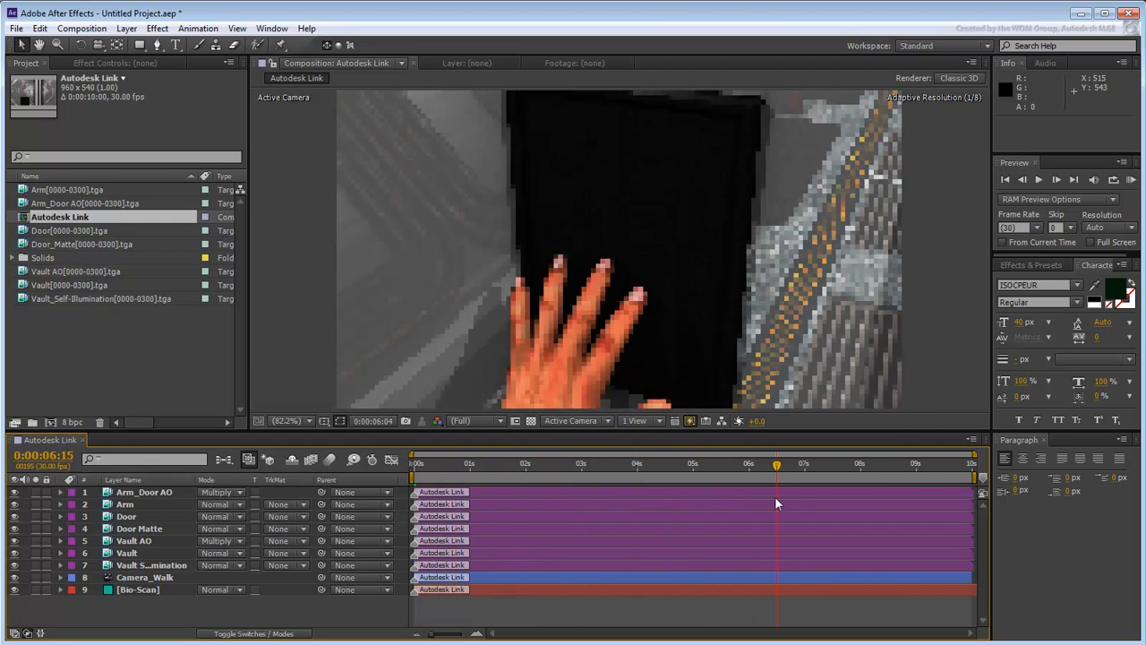
# Step: Drag the current-time indicator back to 0:00:00:00
pyautogui.moveTo(776, 478); pyautogui.dragTo(972, 478)
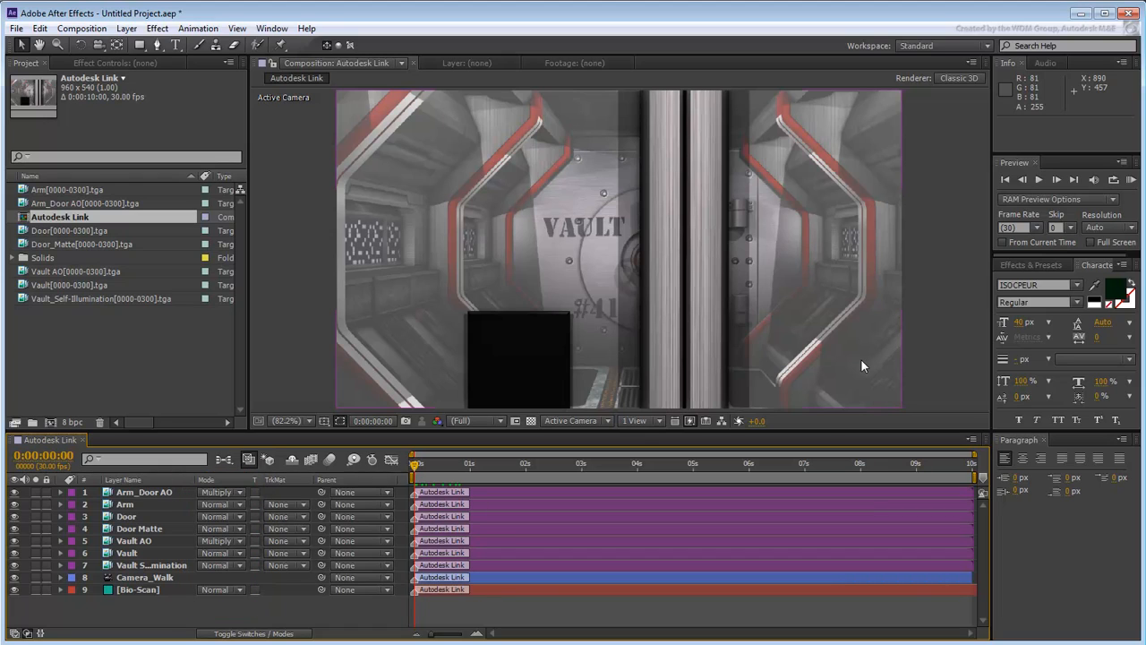
pyautogui.moveTo(181, 494)
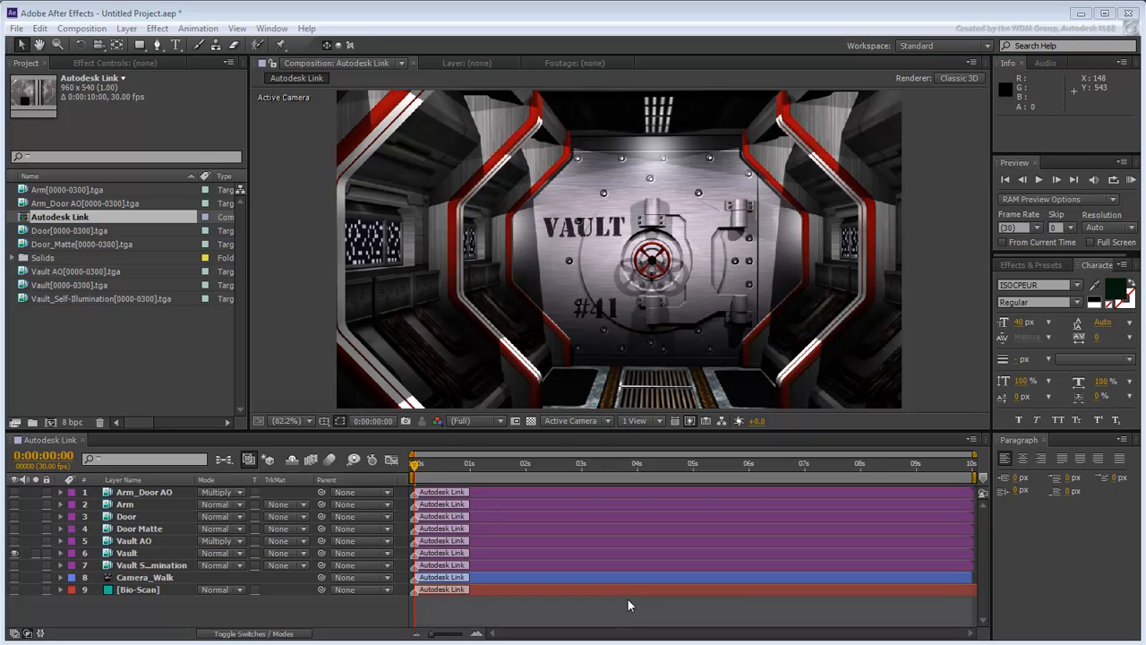
pyautogui.moveTo(605, 603)
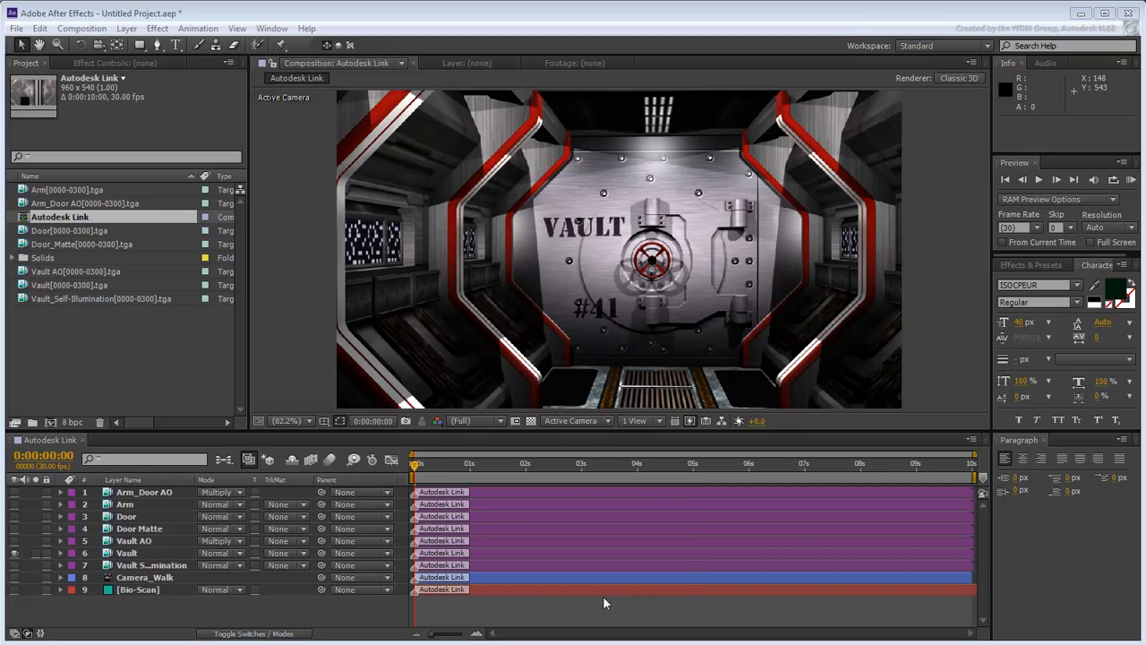
# Step: Apply Exposure to the Vault layer with Gamma Correction 2.20
pyautogui.click(127, 552)
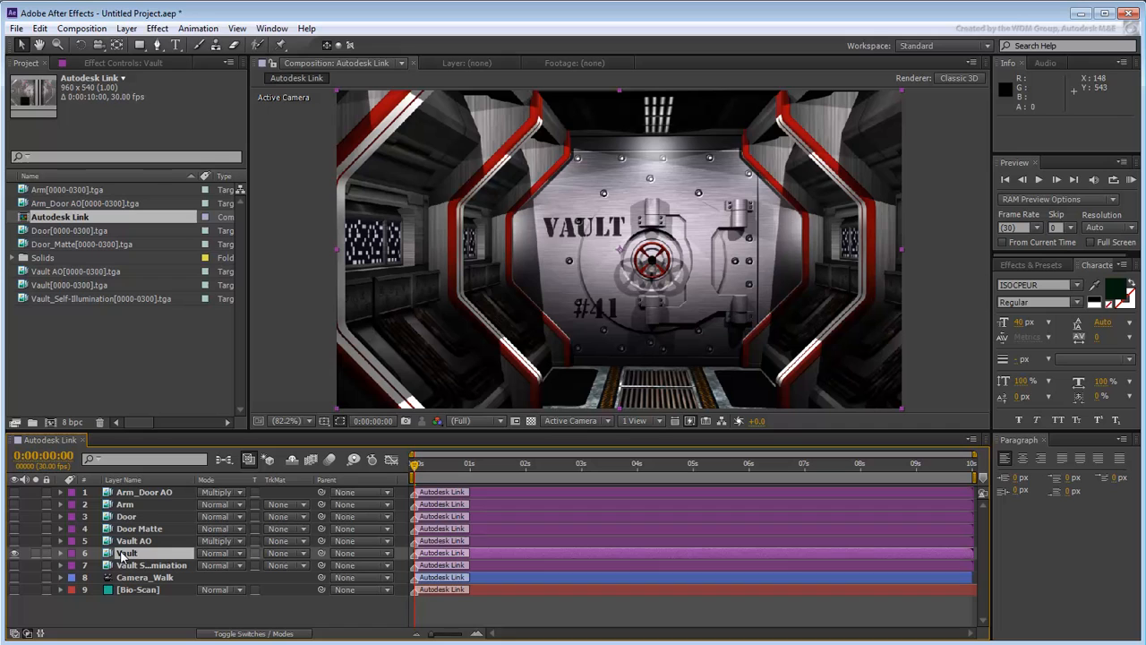
pyautogui.click(156, 28)
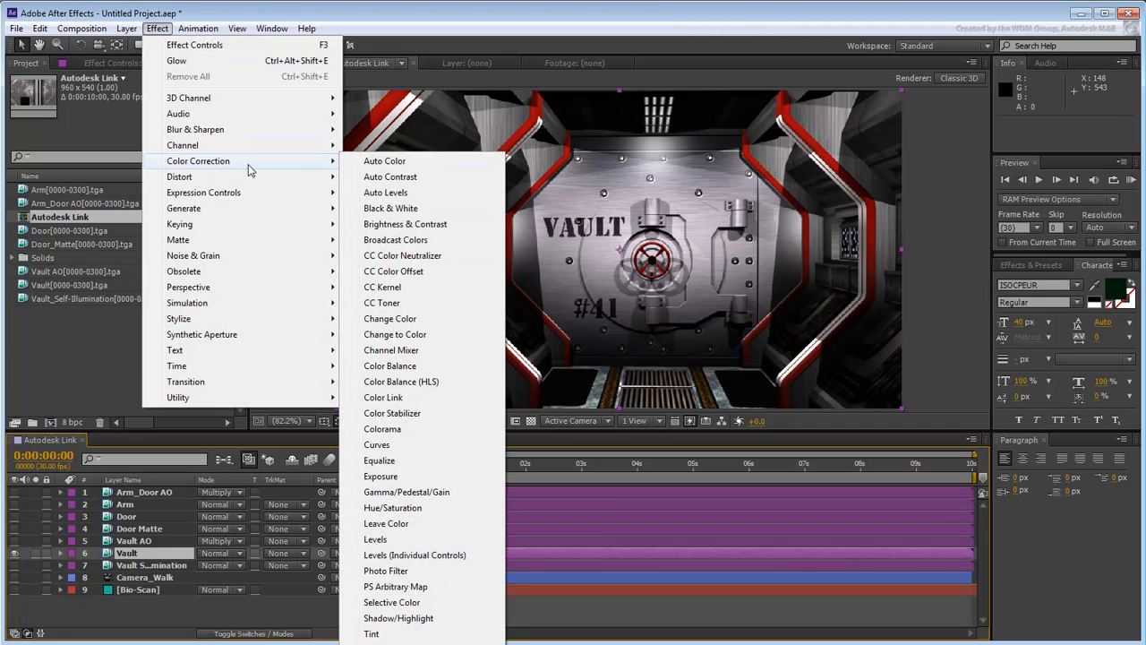
pyautogui.moveTo(381, 476)
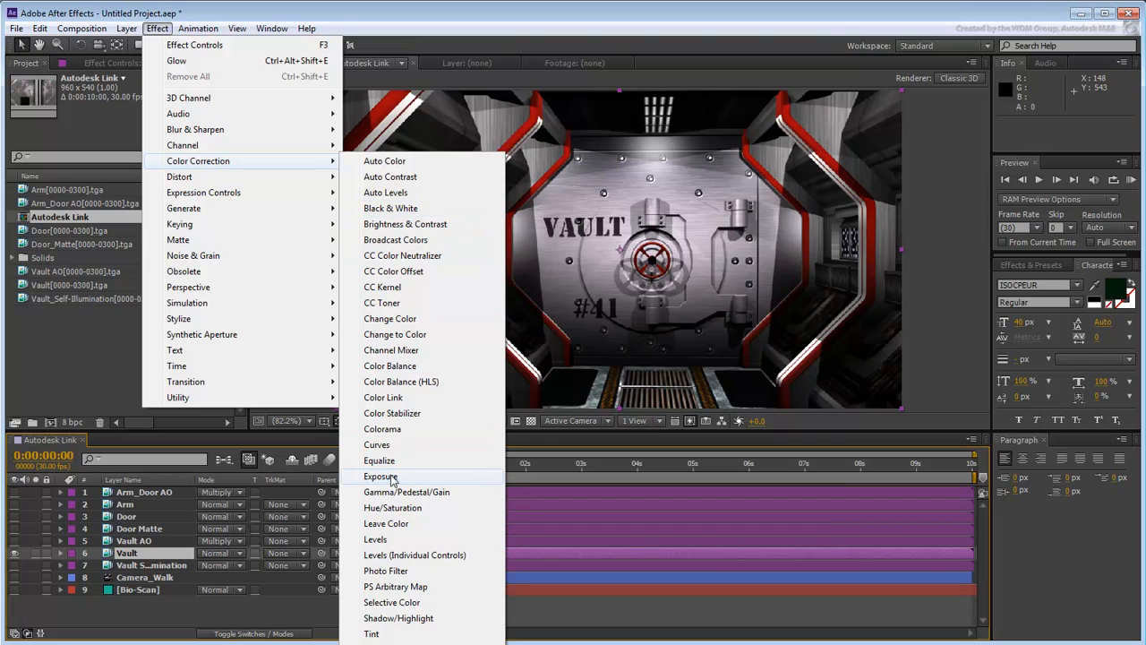
pyautogui.click(380, 475)
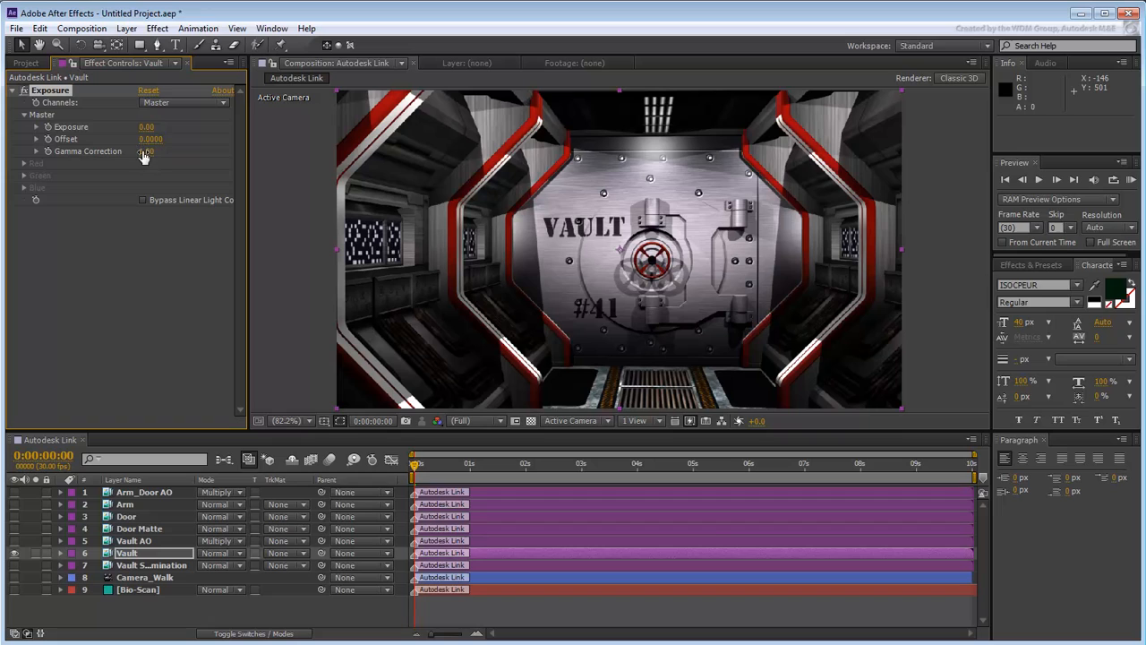
pyautogui.click(153, 150)
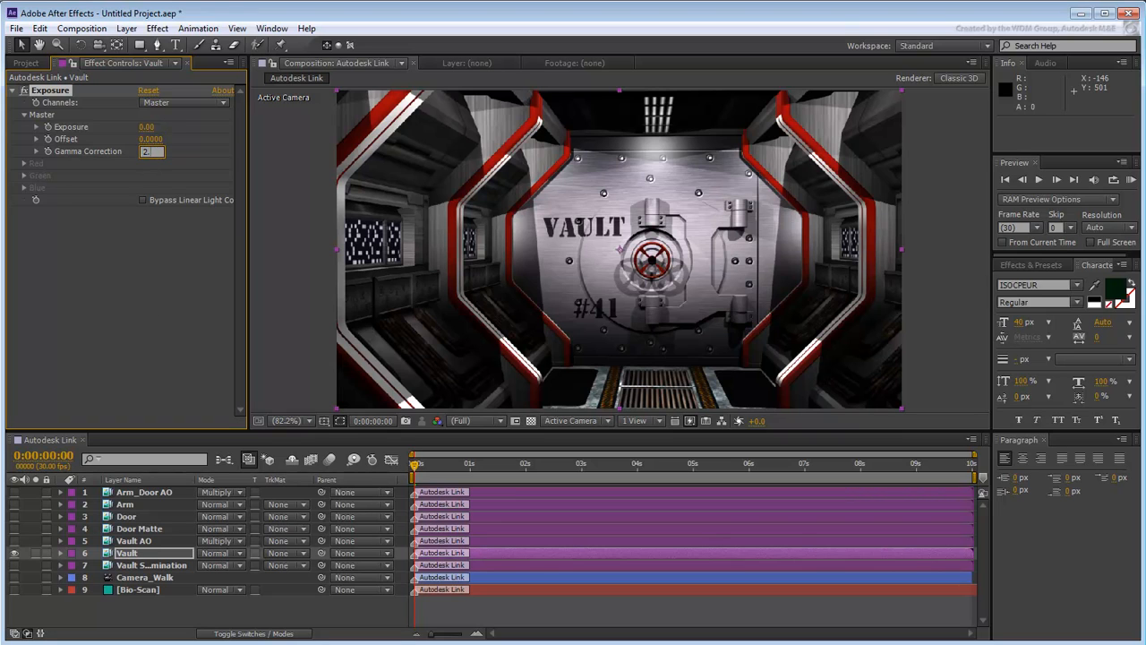
pyautogui.write('2.20')
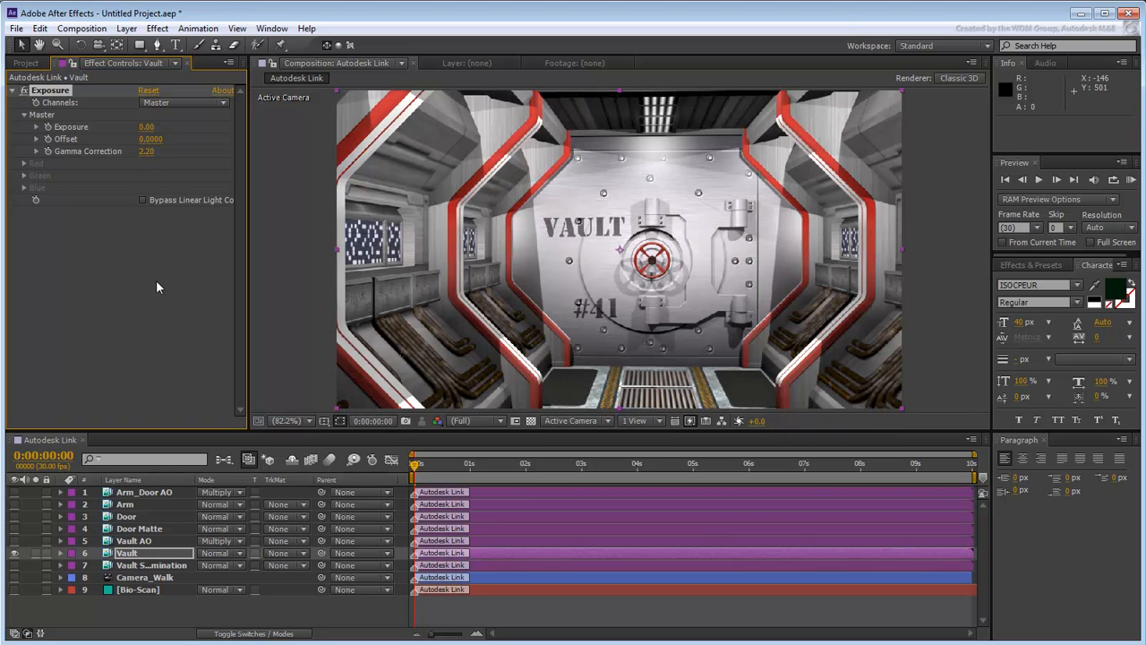
pyautogui.click(126, 516)
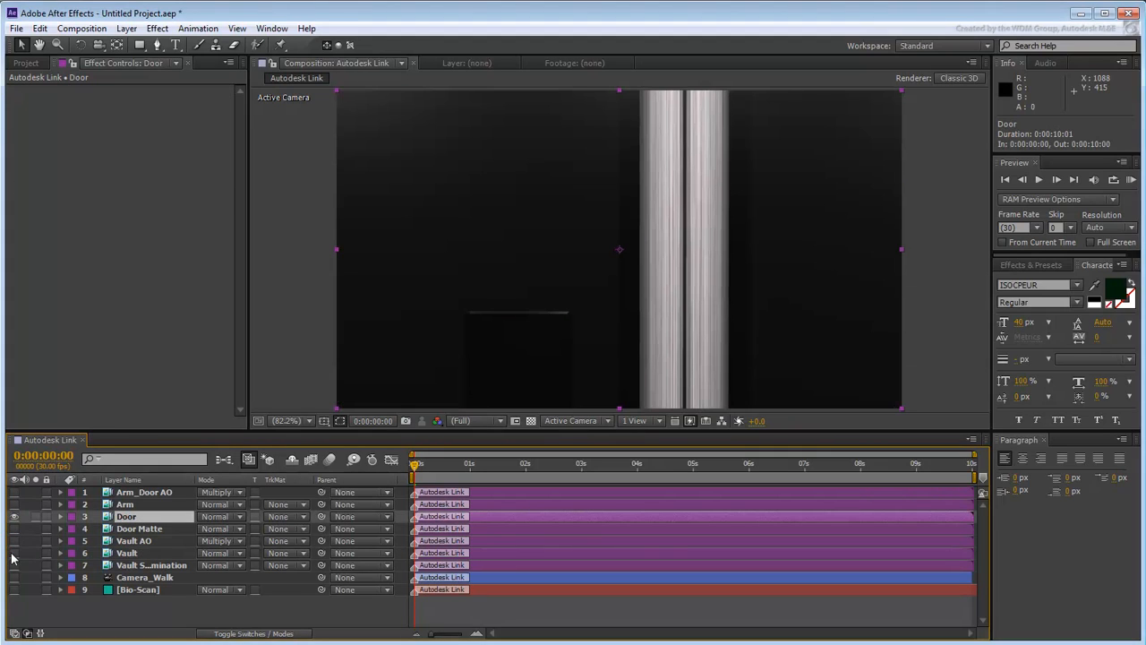
# Step: Apply last-used Exposure to the Door and Arm layers, gamma 2.20
pyautogui.click(157, 28)
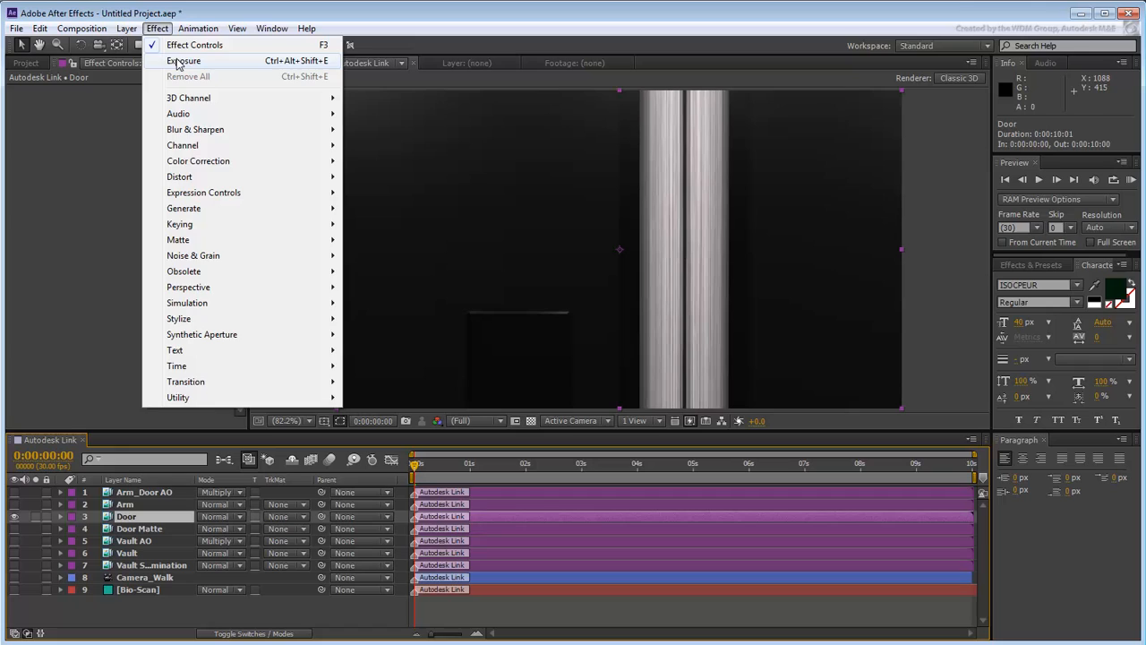
pyautogui.click(194, 44)
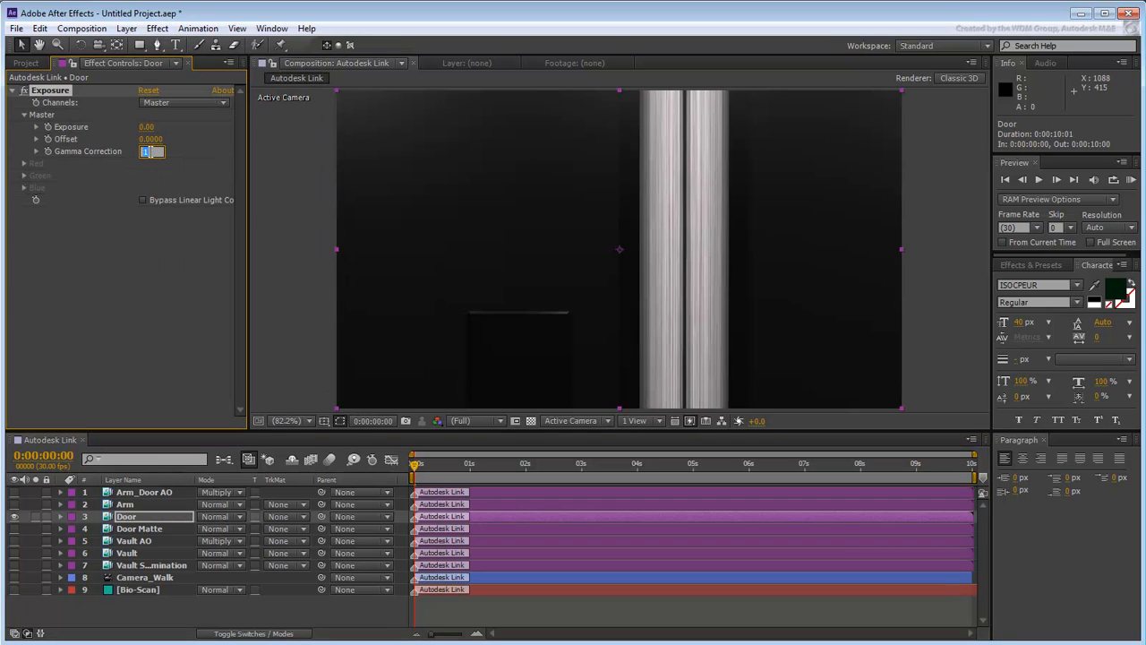
pyautogui.write('2.20')
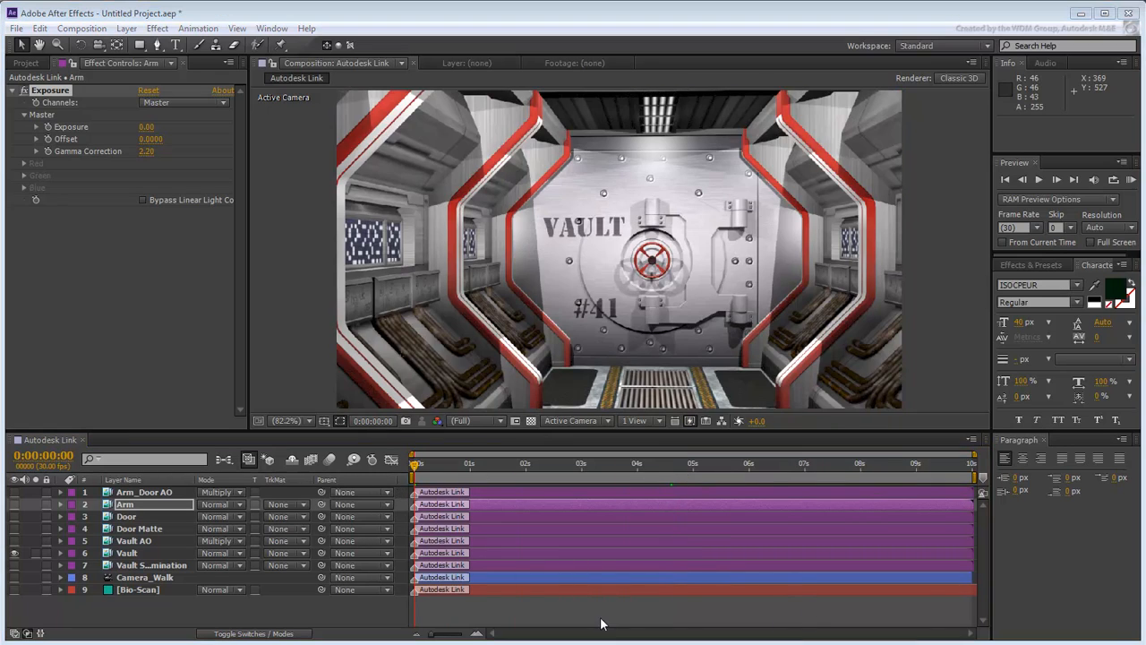
pyautogui.click(128, 553)
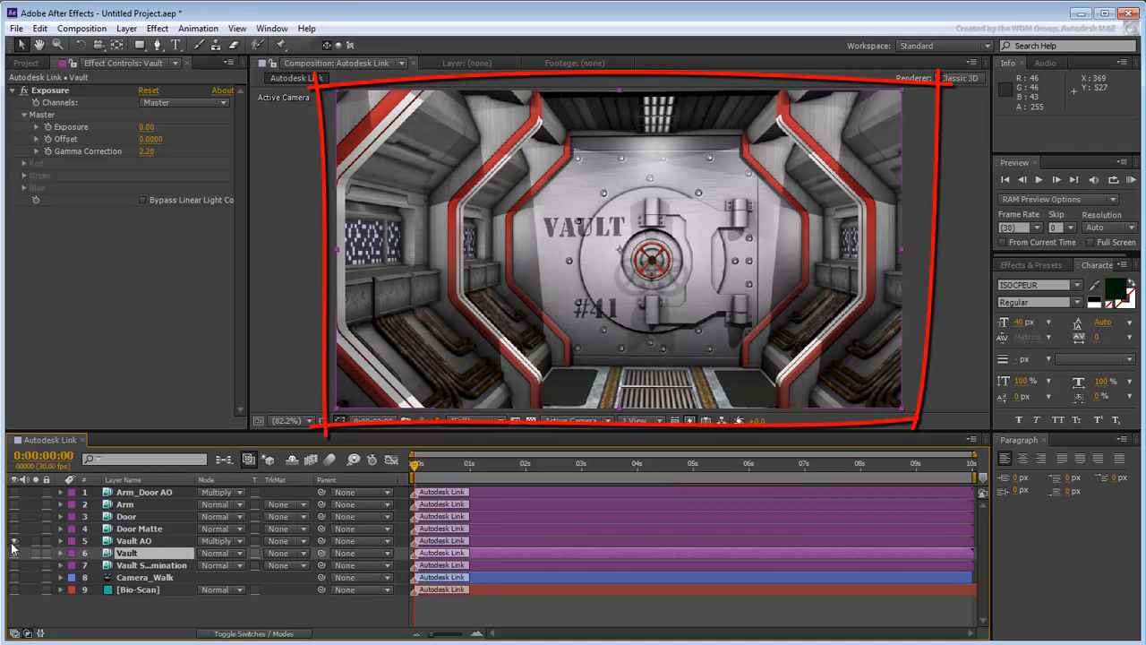
# Step: Show the Vault AO pass at 75% opacity and collapse its properties
pyautogui.click(14, 540)
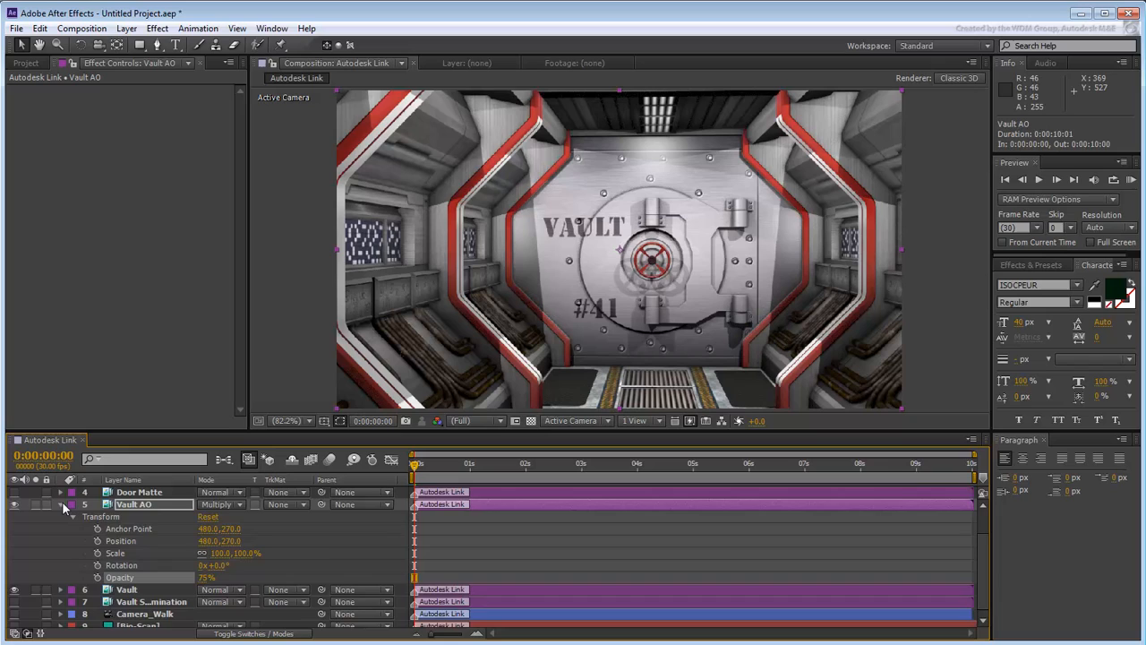
pyautogui.click(59, 505)
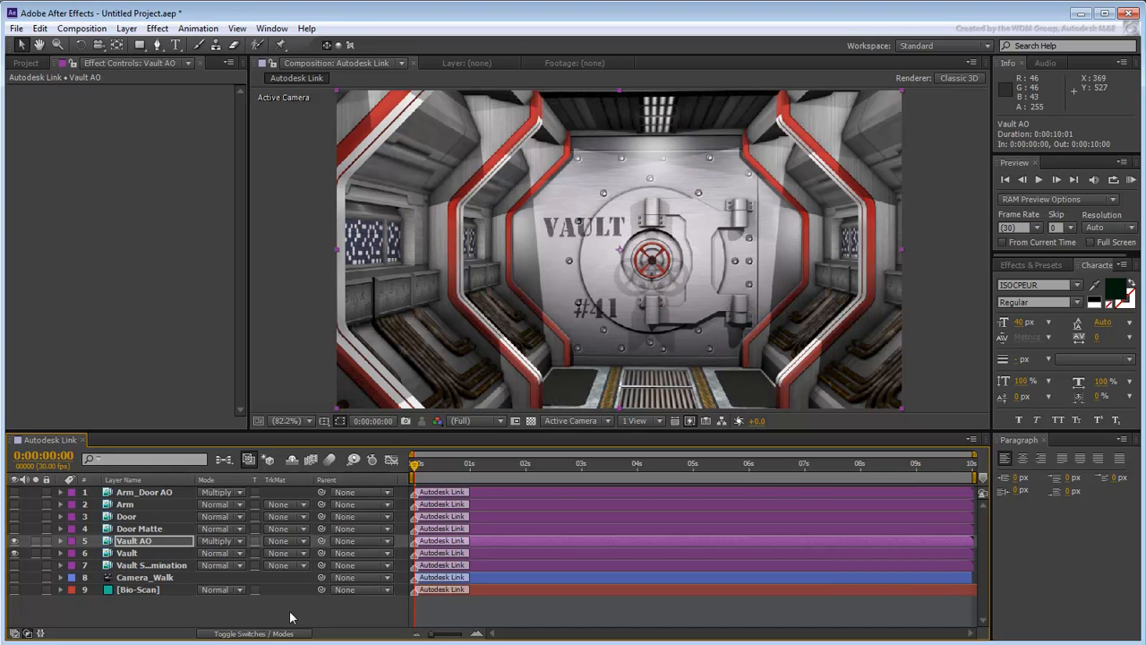
pyautogui.moveTo(13, 571)
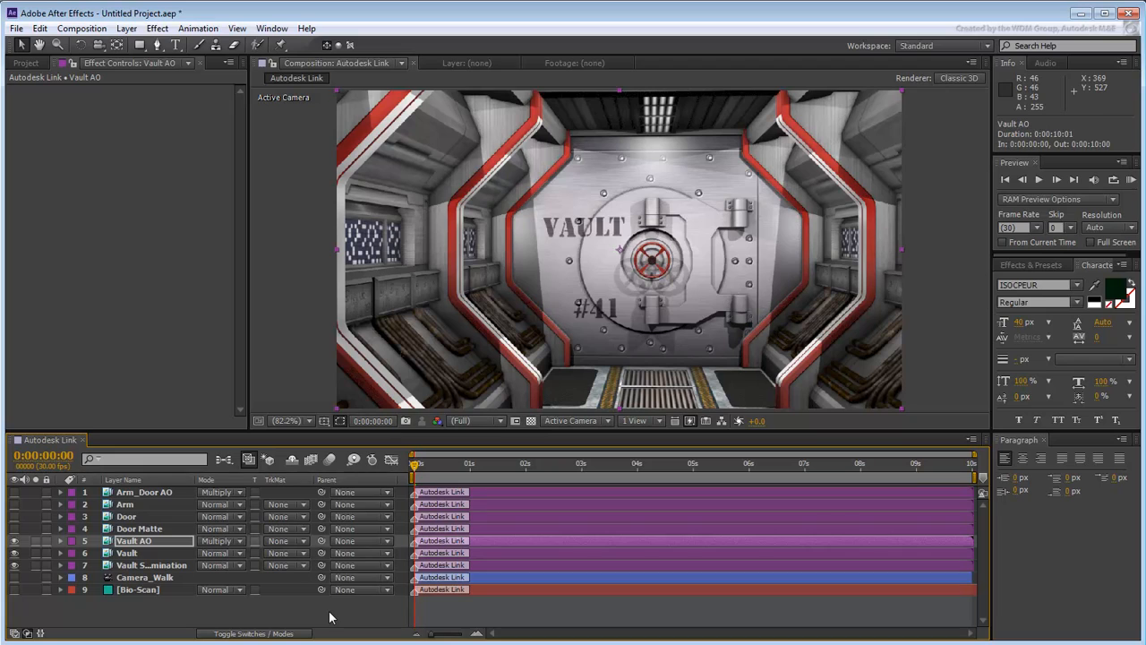
# Step: Move Vault Self-Illumination above Vault, set Color Dodge, and toggle it to compare
pyautogui.click(150, 565)
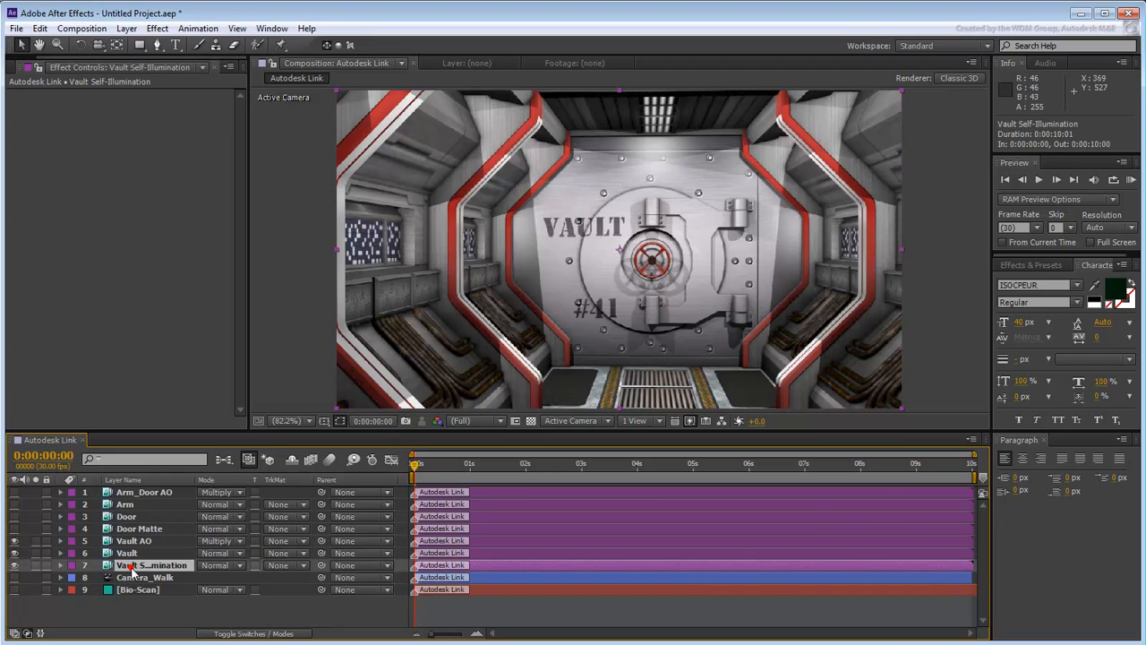
pyautogui.moveTo(152, 565); pyautogui.dragTo(157, 553)
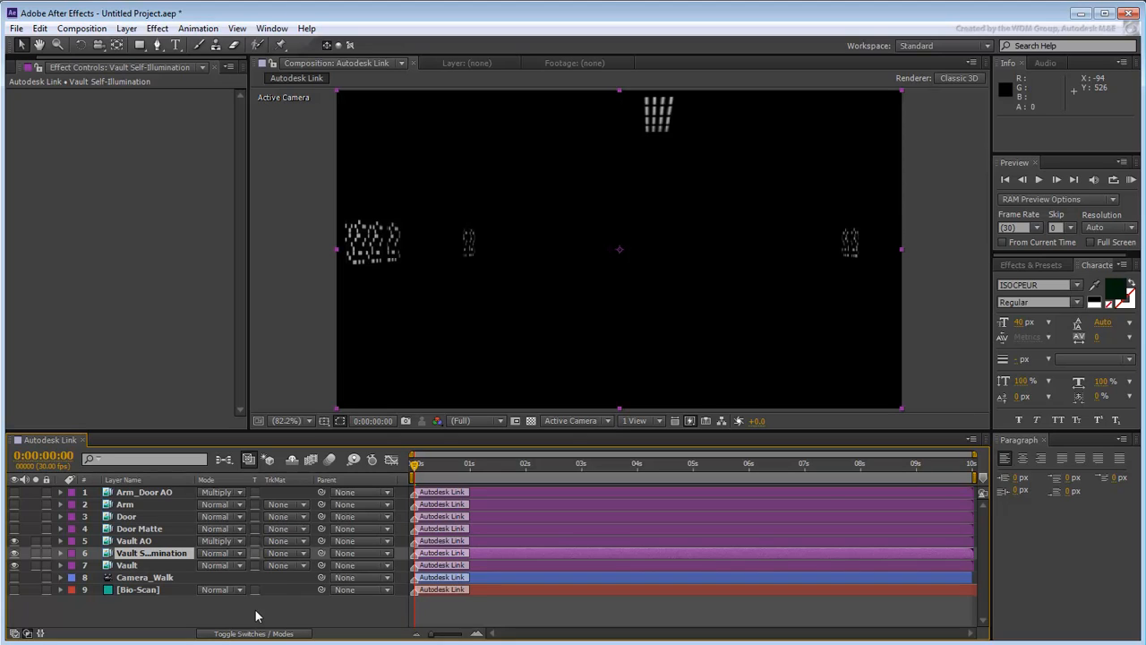
pyautogui.click(219, 552)
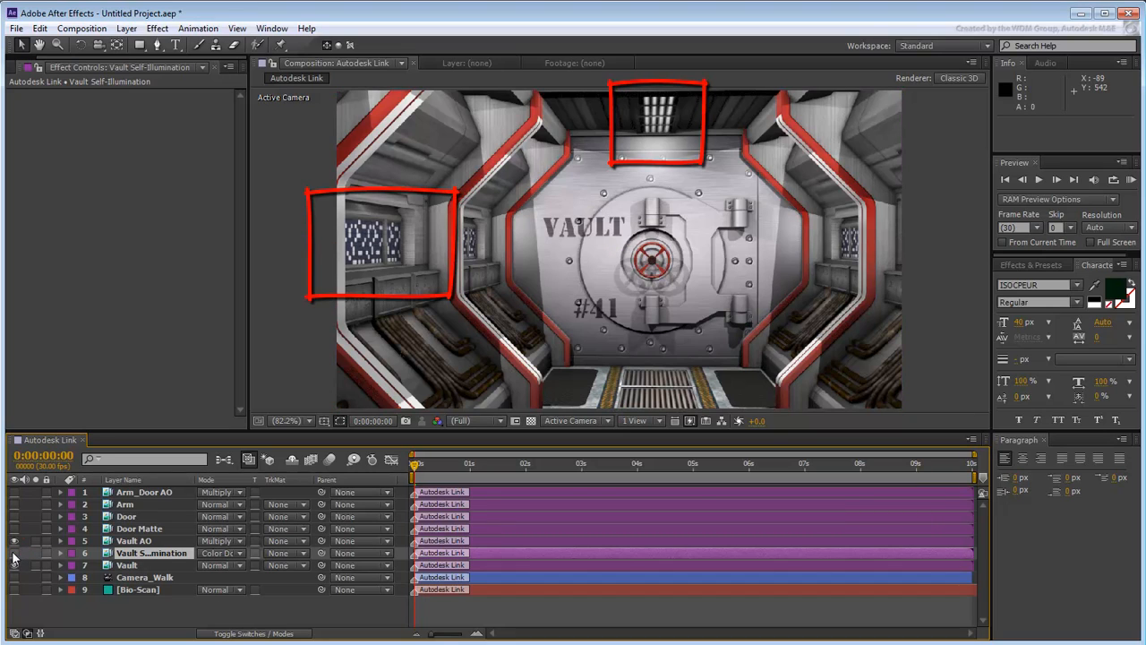
pyautogui.click(13, 553)
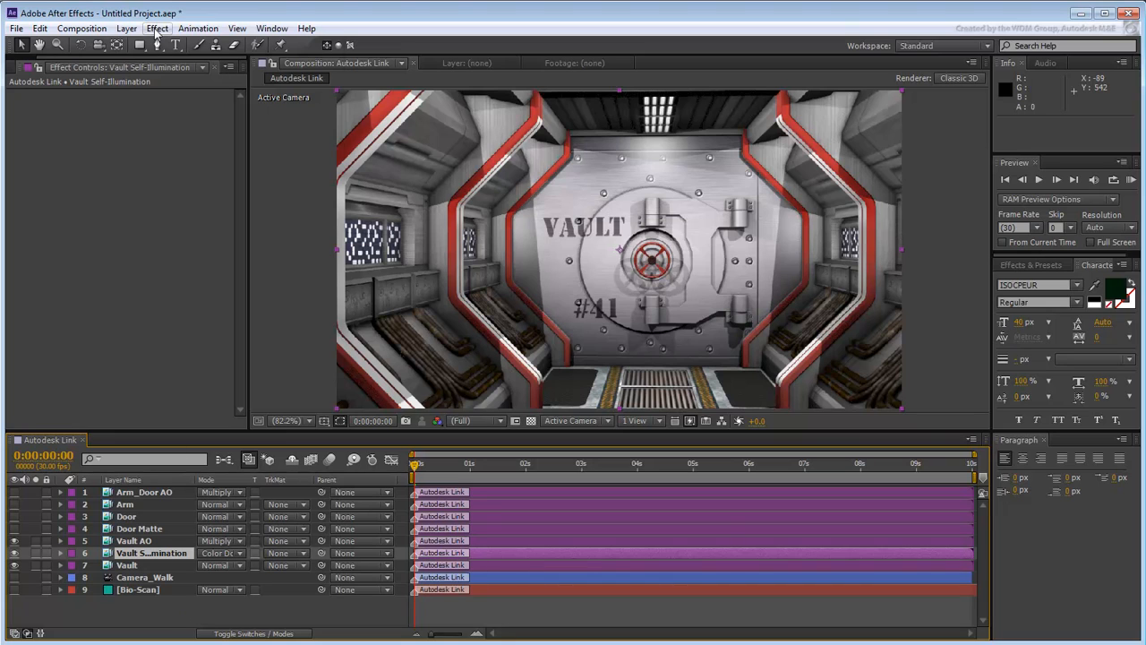
# Step: Add a Glow effect to the self-illumination pass with a 10% threshold
pyautogui.click(156, 27)
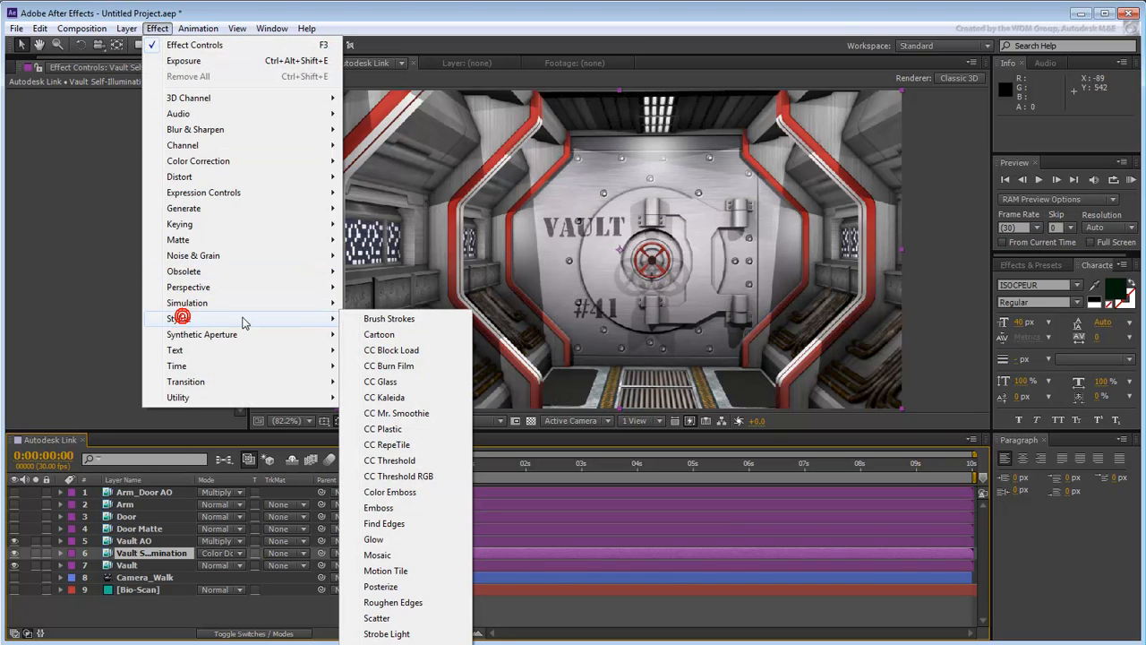
pyautogui.click(373, 538)
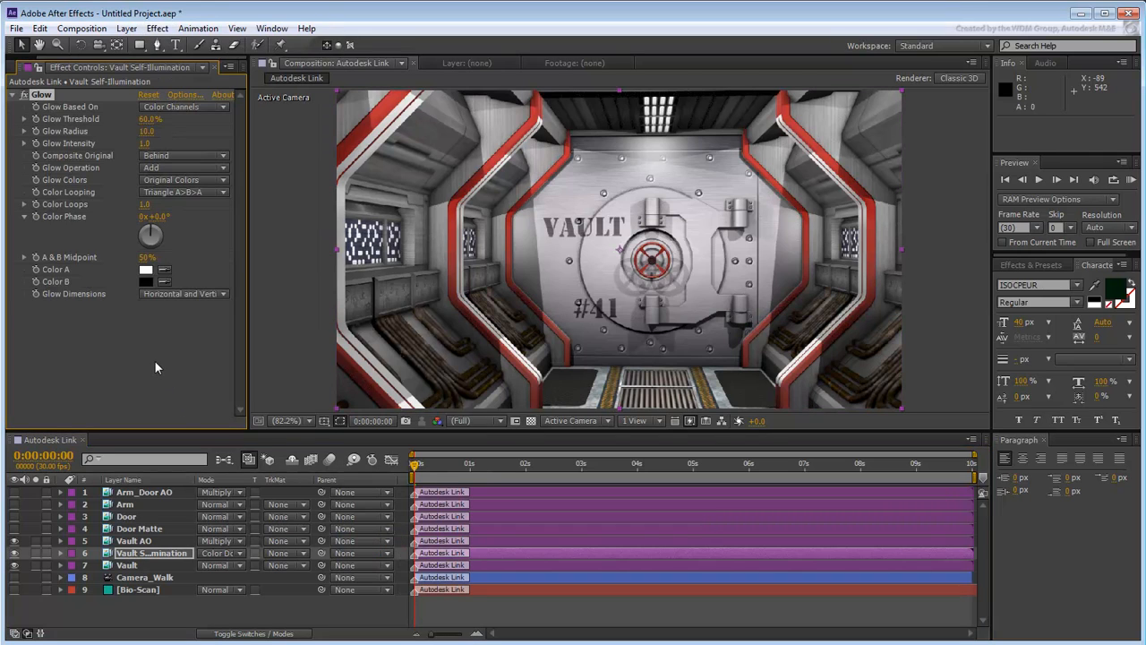
pyautogui.click(148, 120)
pyautogui.write('10')
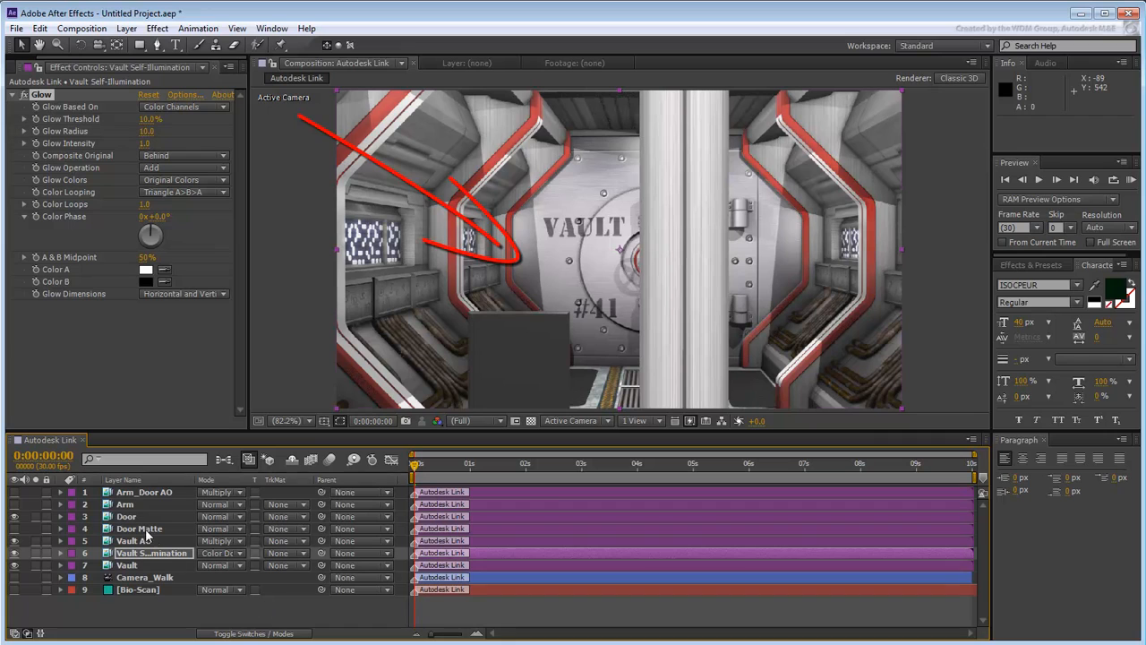
# Step: Move Door Matte above the Door layer and make it visible
pyautogui.click(126, 516)
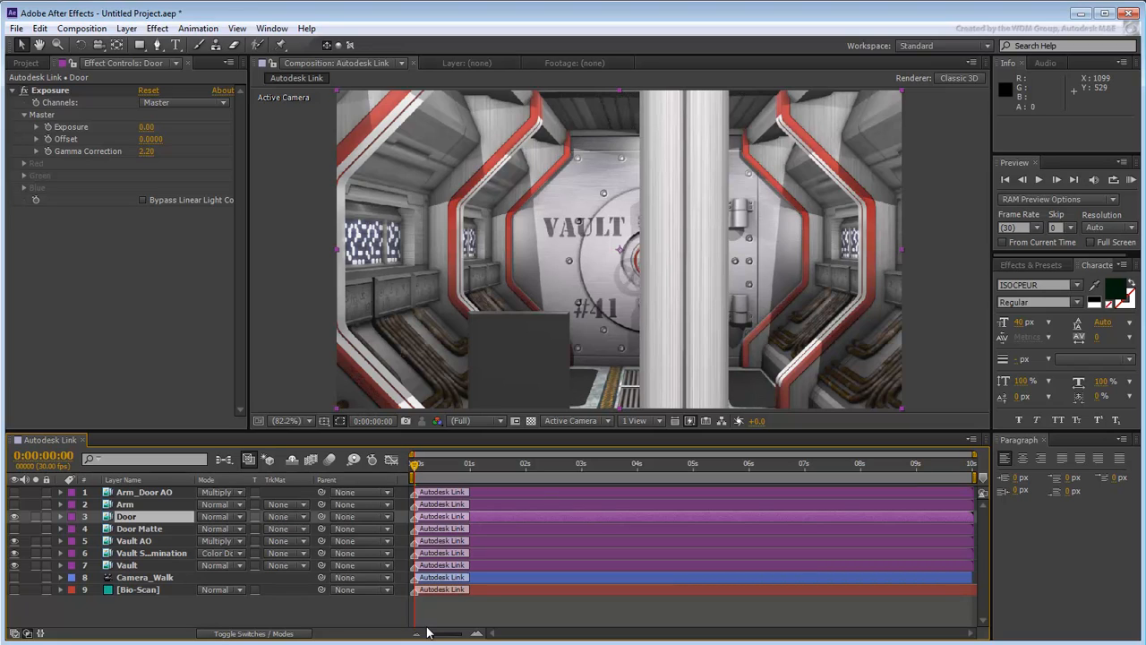
pyautogui.moveTo(362, 617)
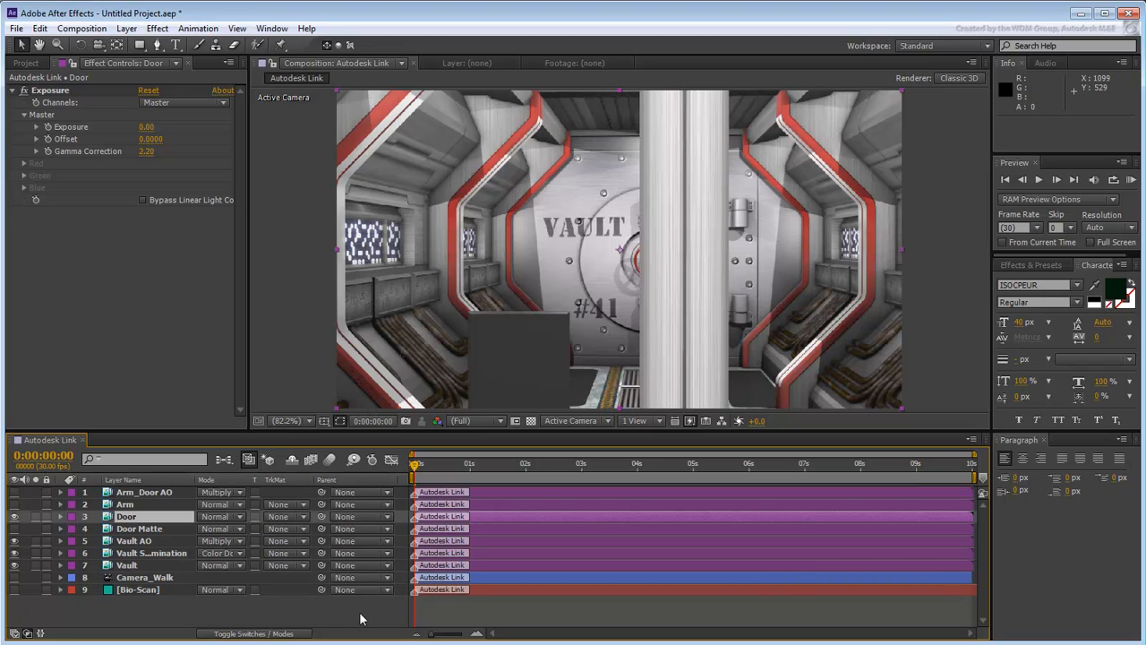
pyautogui.click(139, 528)
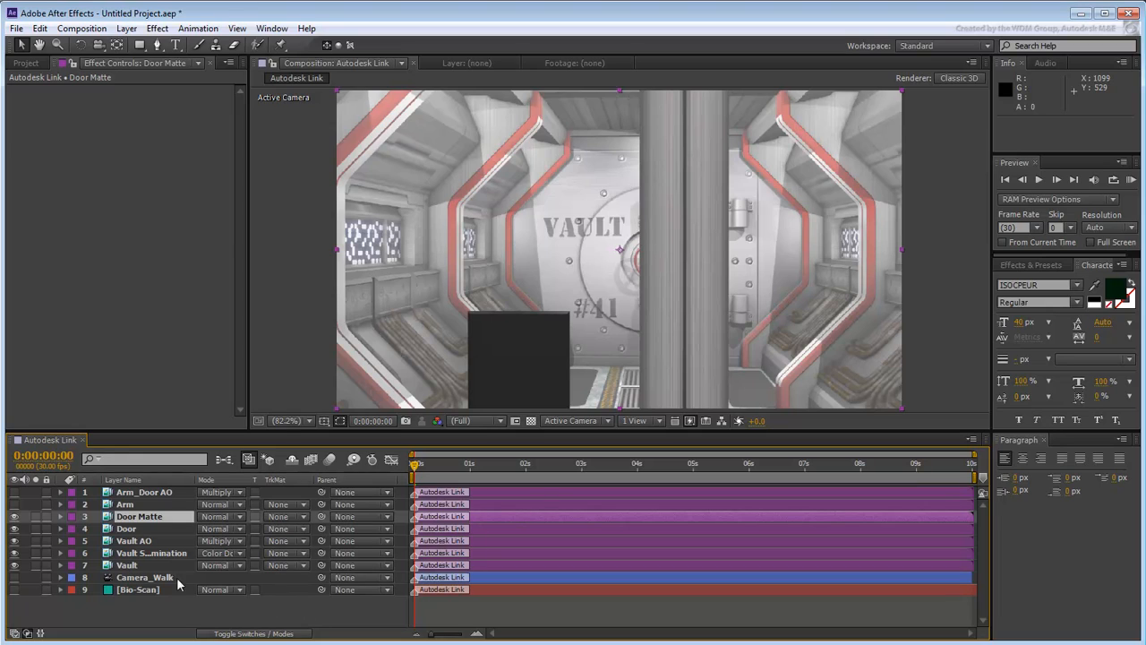
# Step: Set the Door Matte layer's blending mode to Screen and its opacity to 22%
pyautogui.click(59, 517)
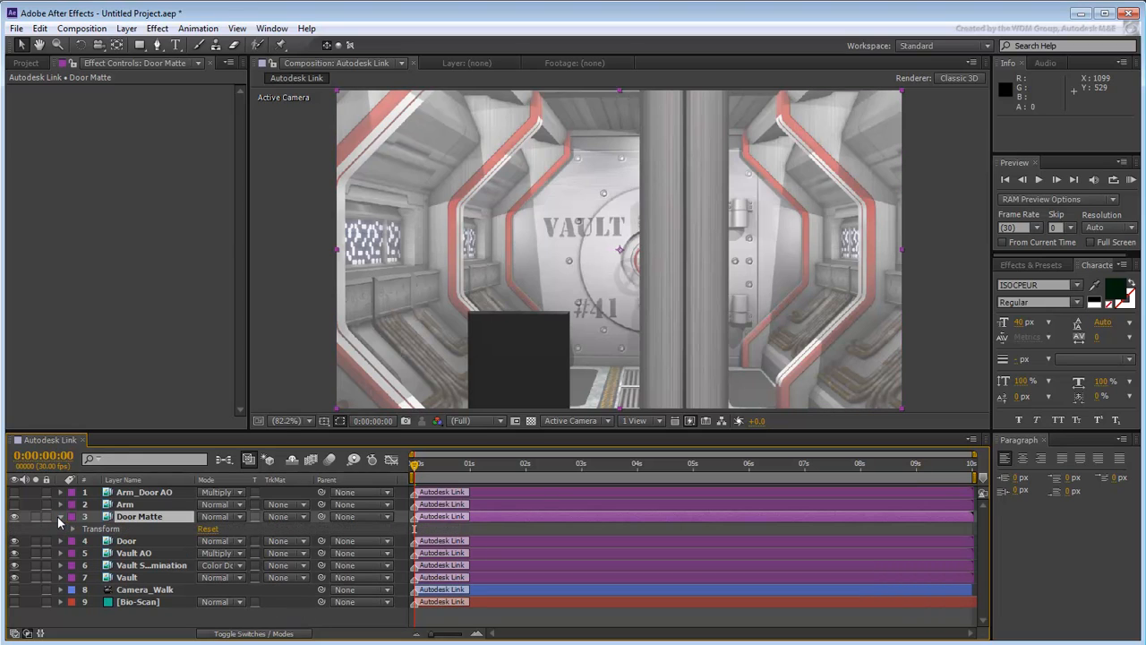
pyautogui.click(74, 528)
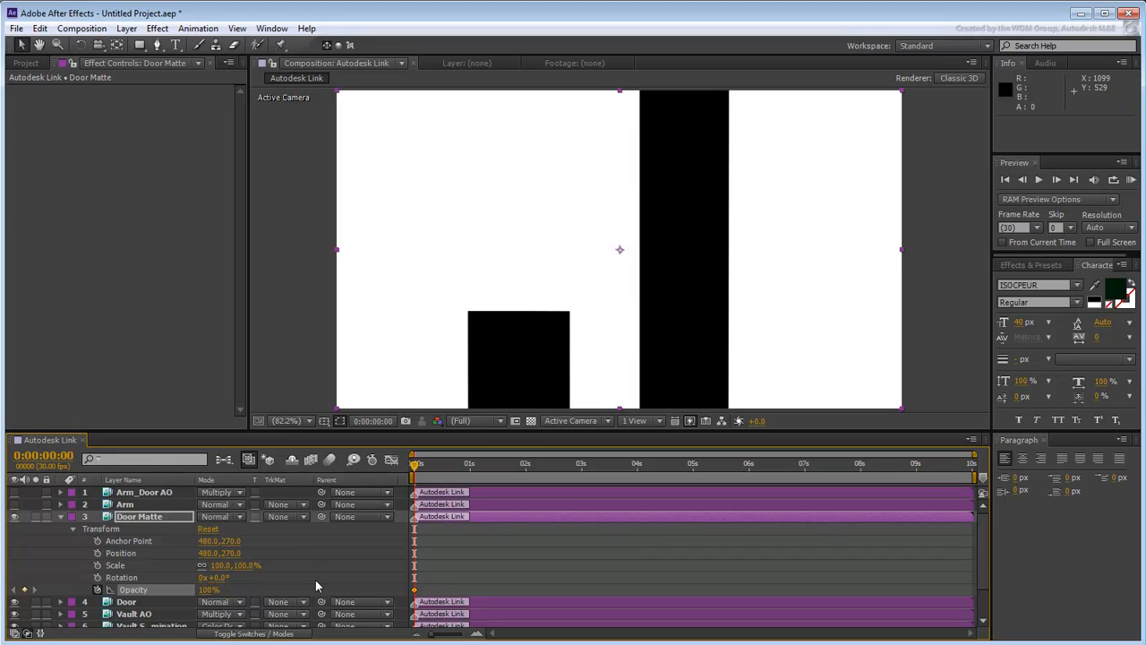
pyautogui.moveTo(302, 588)
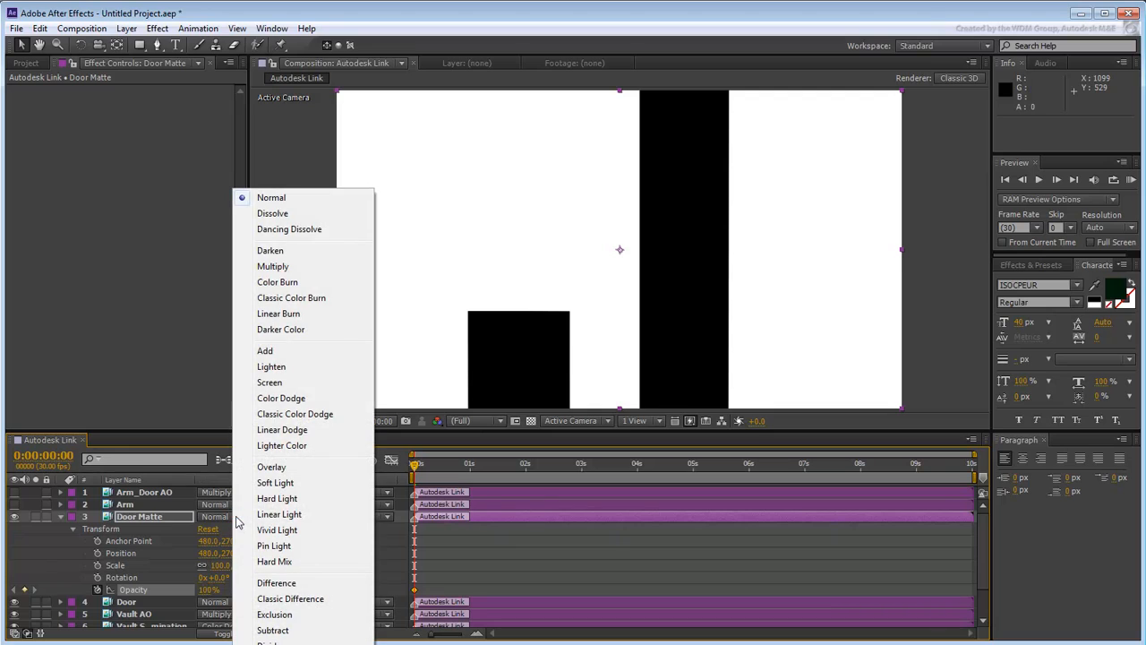
pyautogui.click(270, 382)
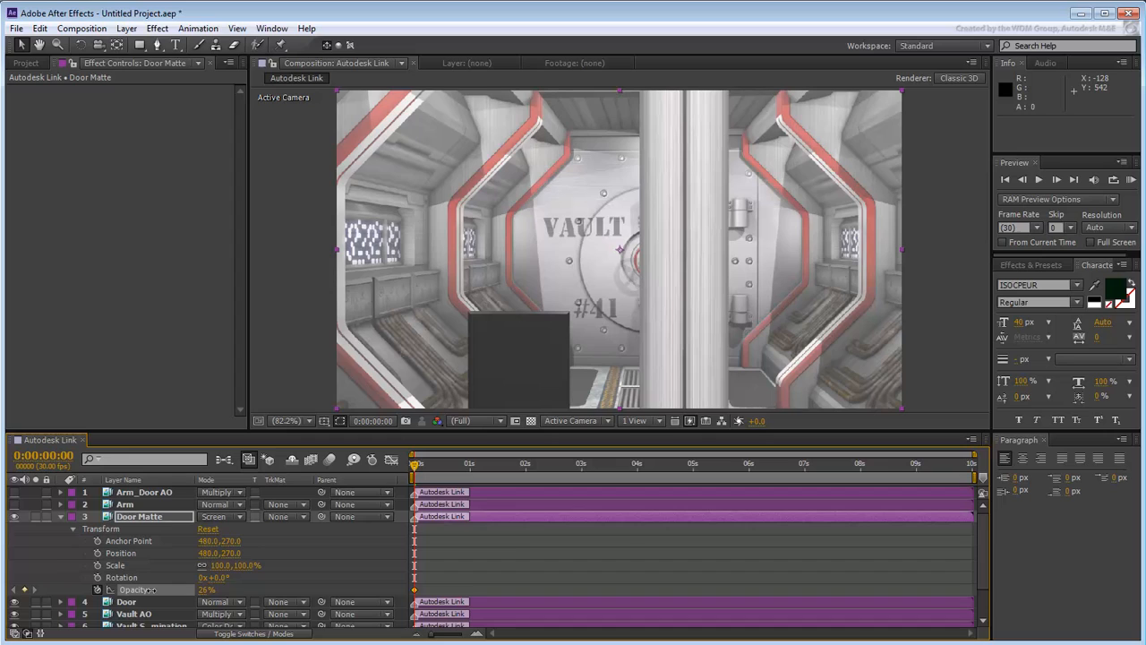
pyautogui.moveTo(211, 589); pyautogui.dragTo(143, 589)
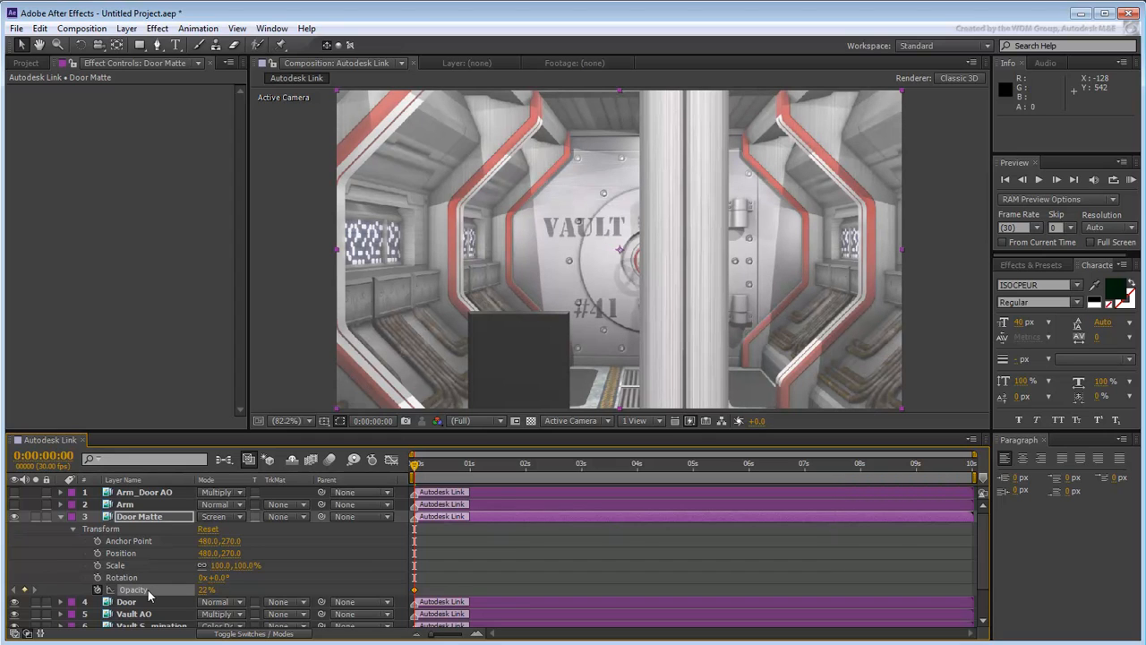
pyautogui.moveTo(133, 601)
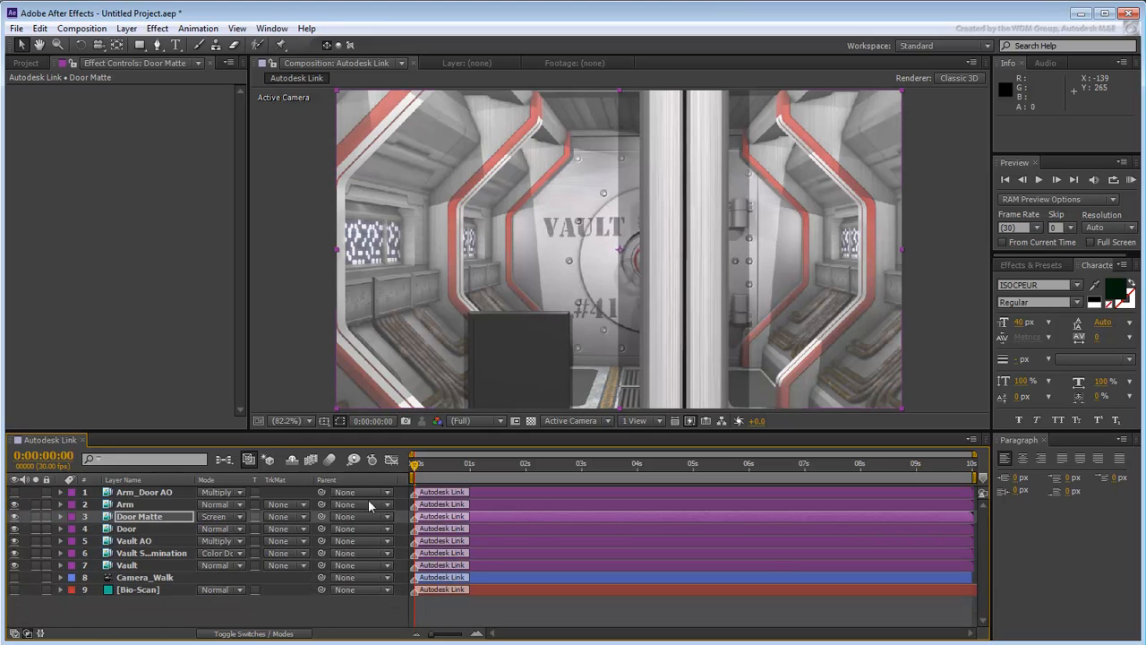
# Step: Scrub through the shot to watch the hand reach the door, then reveal Arm_Door AO's properties
pyautogui.moveTo(417, 463); pyautogui.dragTo(461, 462)
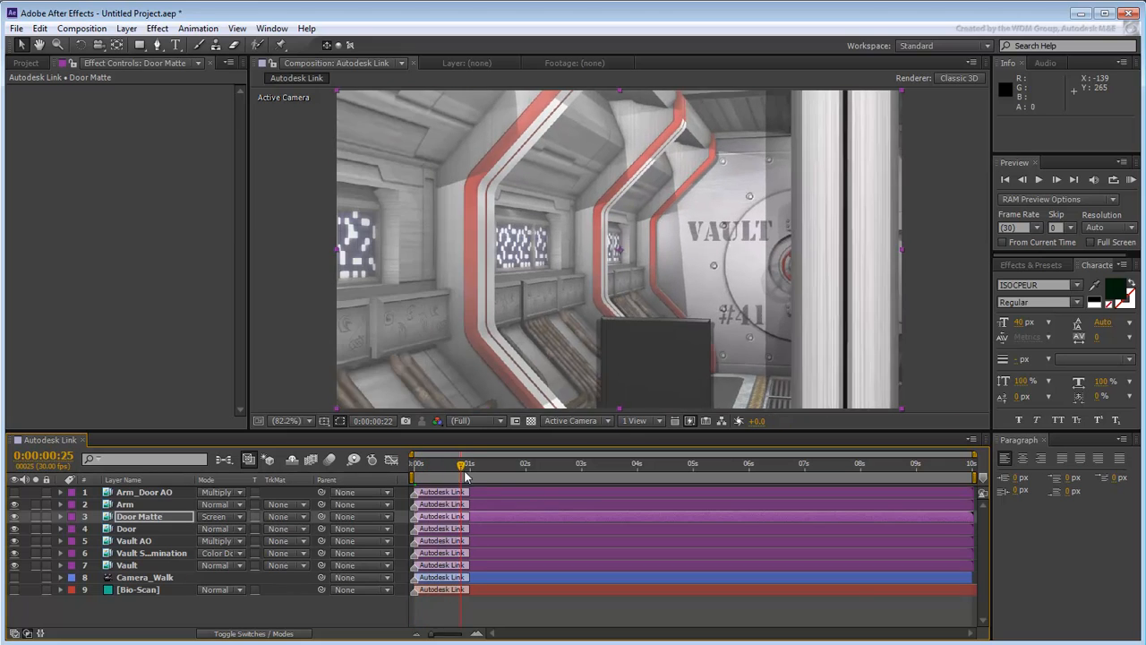
pyautogui.moveTo(461, 465); pyautogui.dragTo(615, 465)
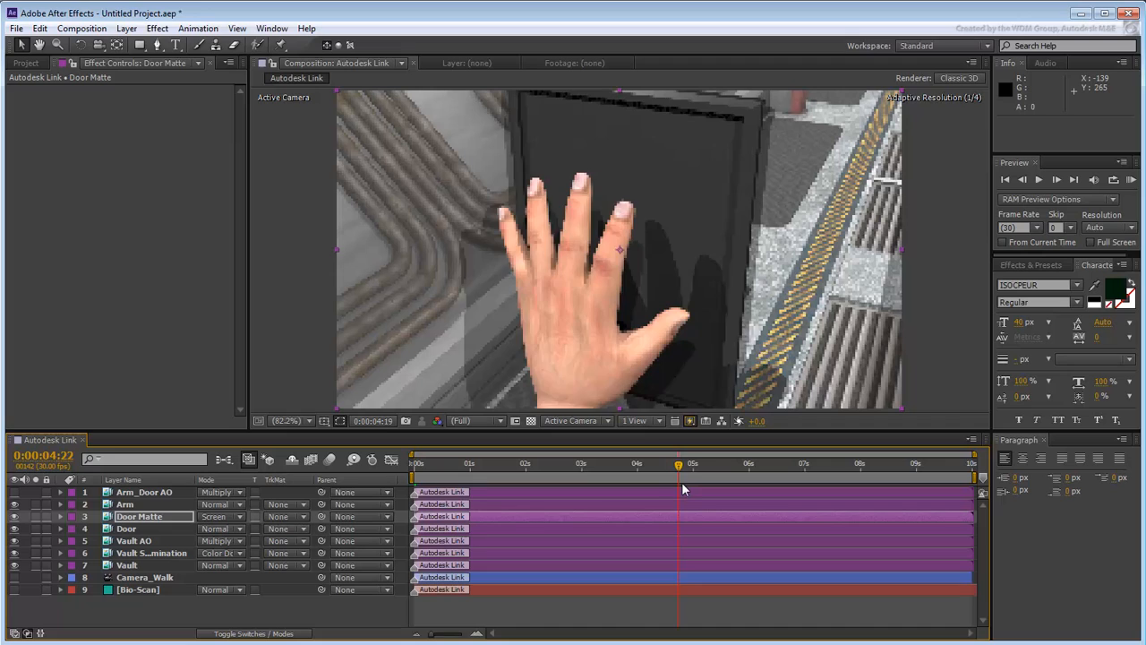
pyautogui.moveTo(679, 463); pyautogui.dragTo(697, 463)
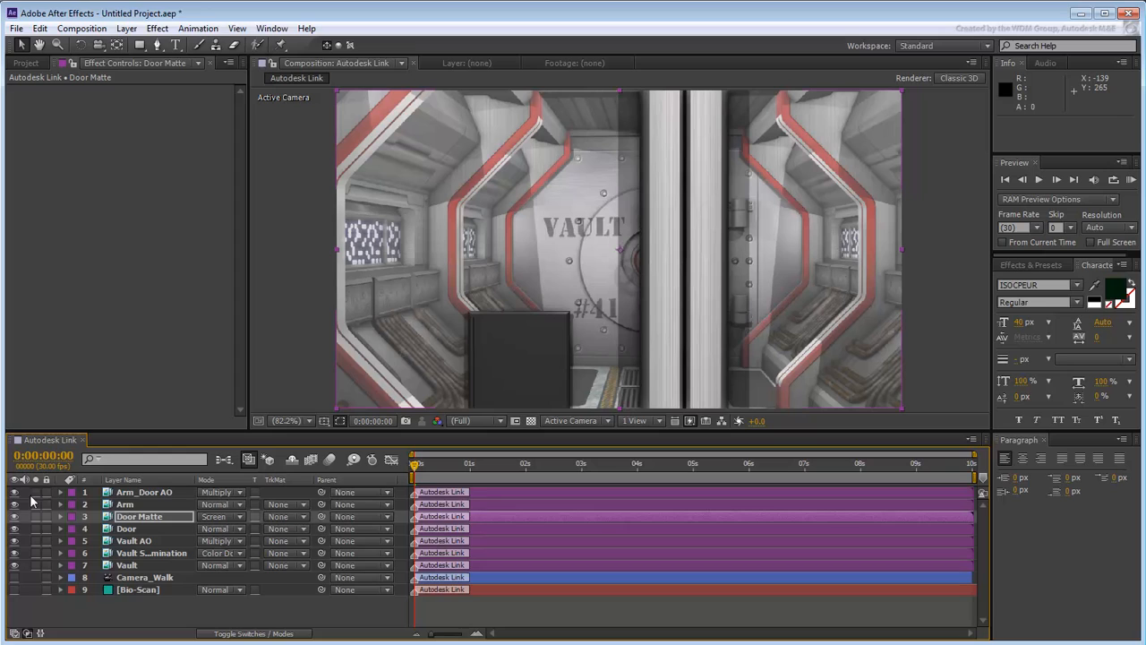
pyautogui.click(58, 492)
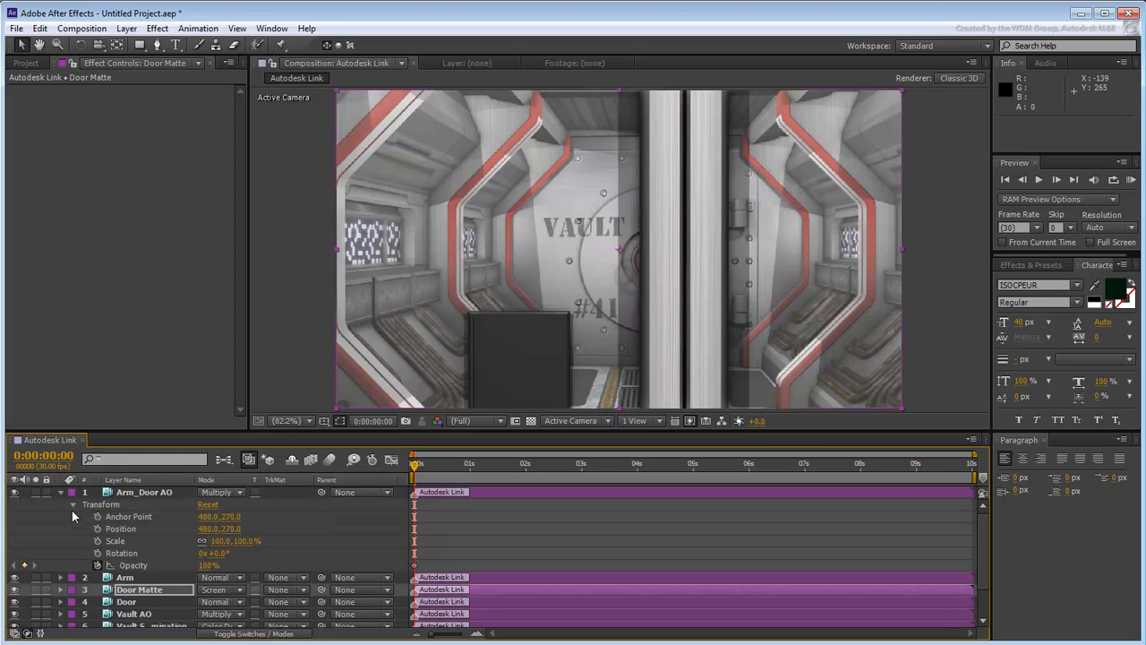